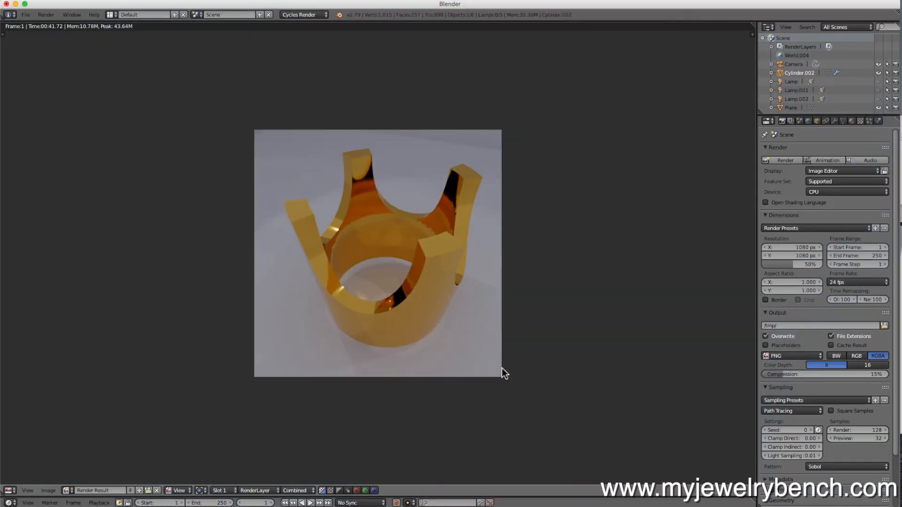
{"action": "mouse_move", "coordinate": [425, 318]}
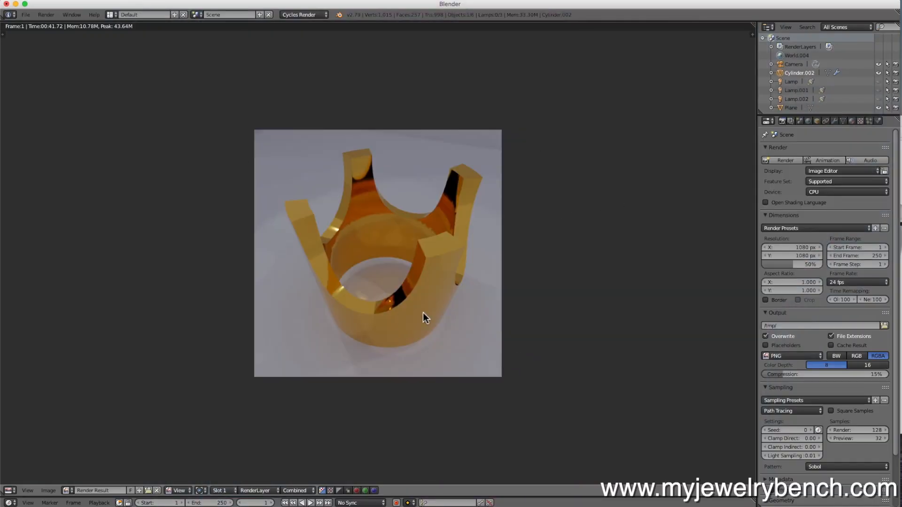
{"action": "mouse_move", "coordinate": [385, 244]}
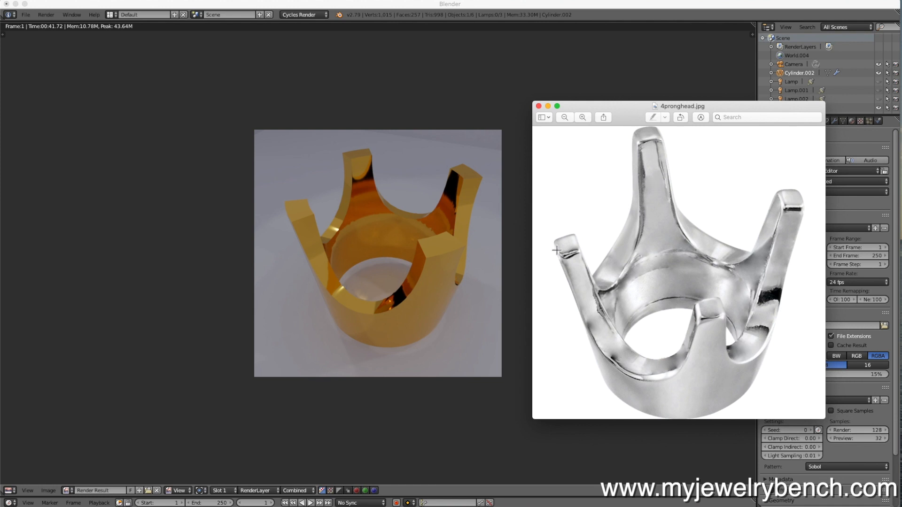
{"action": "mouse_move", "coordinate": [271, 258]}
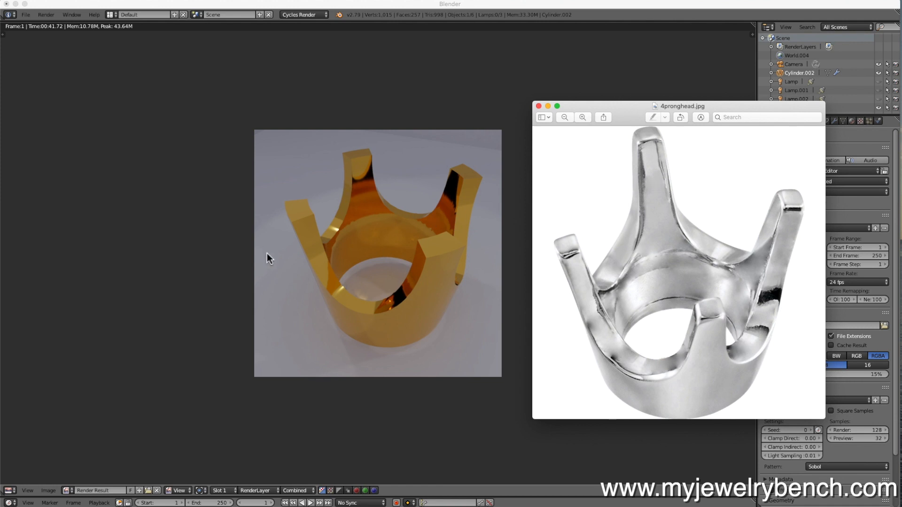
{"action": "mouse_move", "coordinate": [303, 241]}
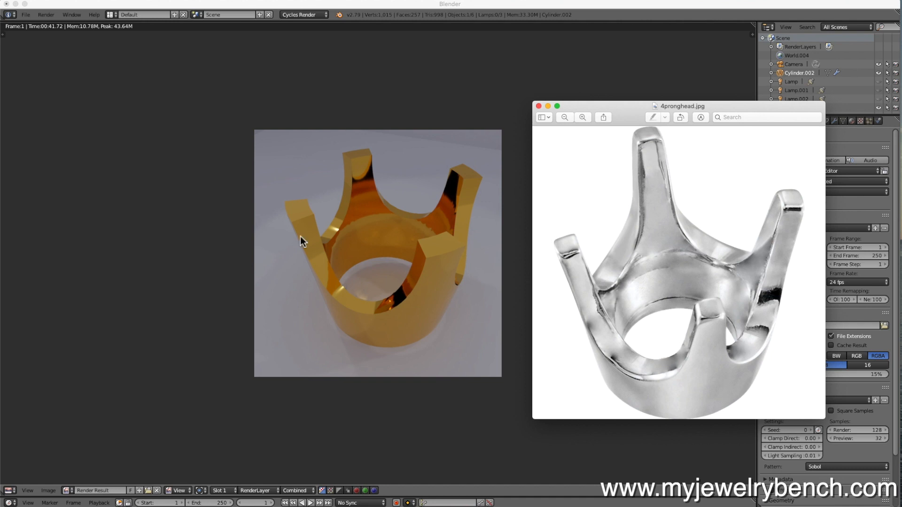
{"action": "mouse_move", "coordinate": [557, 105]}
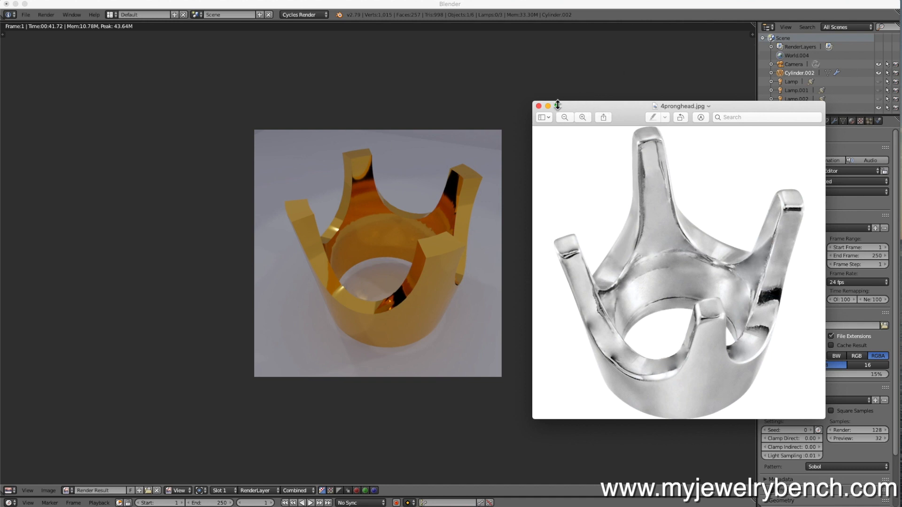
Step: Reload Blender's default start-up file, confirming with OK
{"action": "left_click_drag", "start_coordinate": [681, 106], "coordinate": [778, 118]}
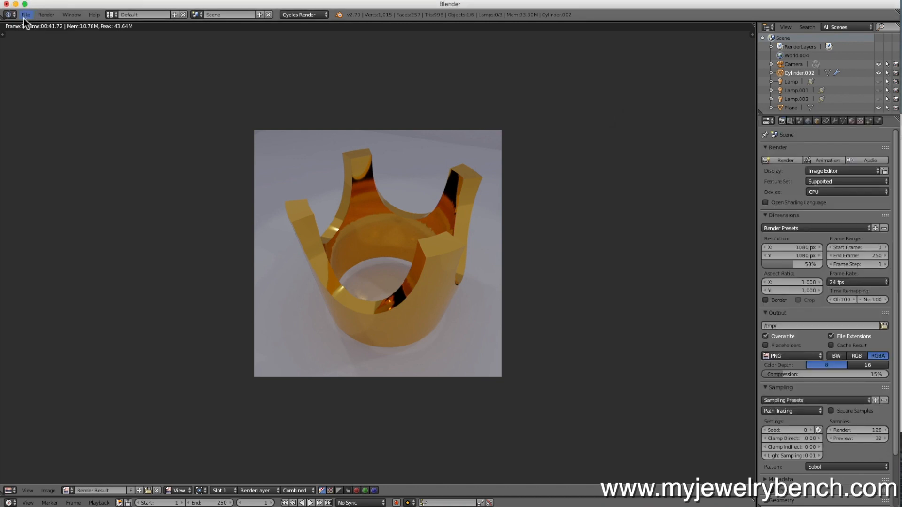
{"action": "left_click", "coordinate": [26, 14]}
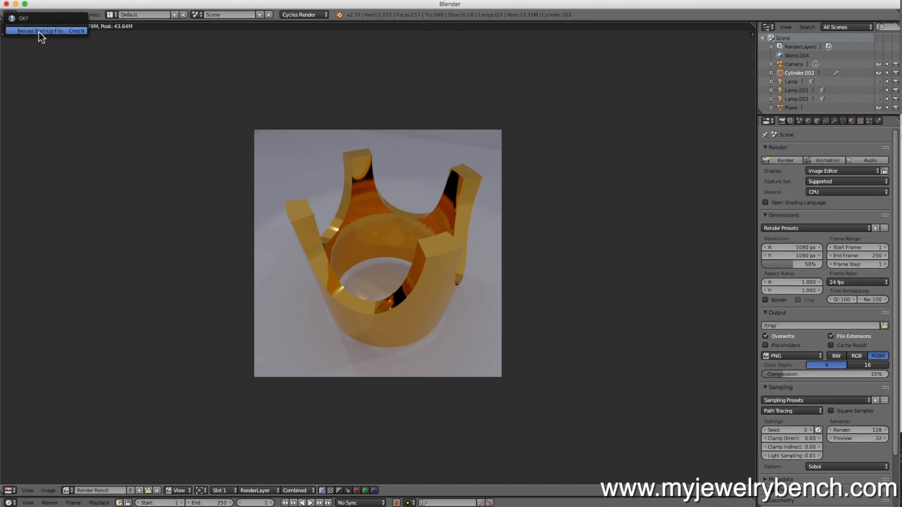
{"action": "left_click", "coordinate": [41, 31]}
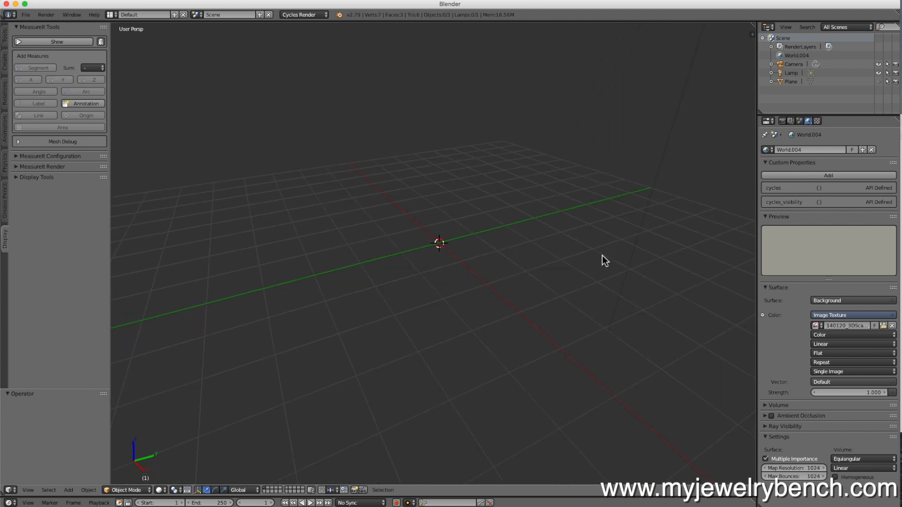
{"action": "mouse_move", "coordinate": [465, 241]}
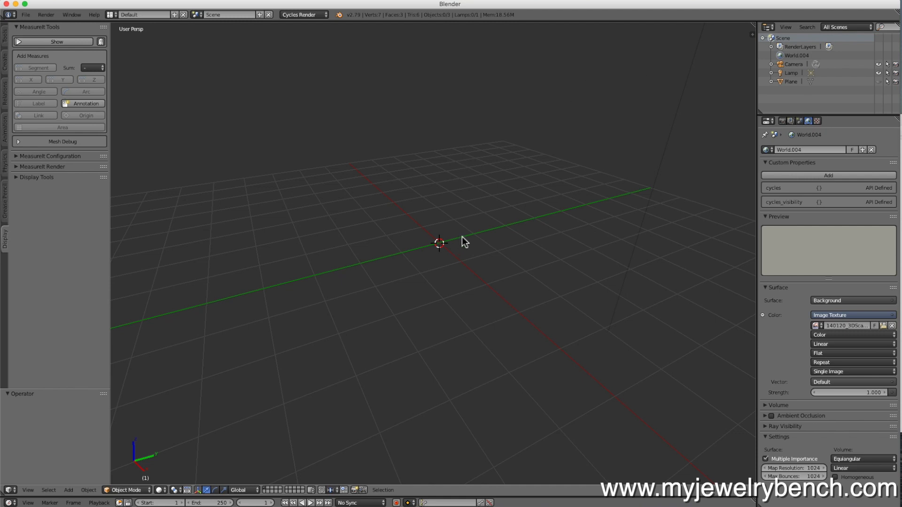
{"action": "mouse_move", "coordinate": [416, 252]}
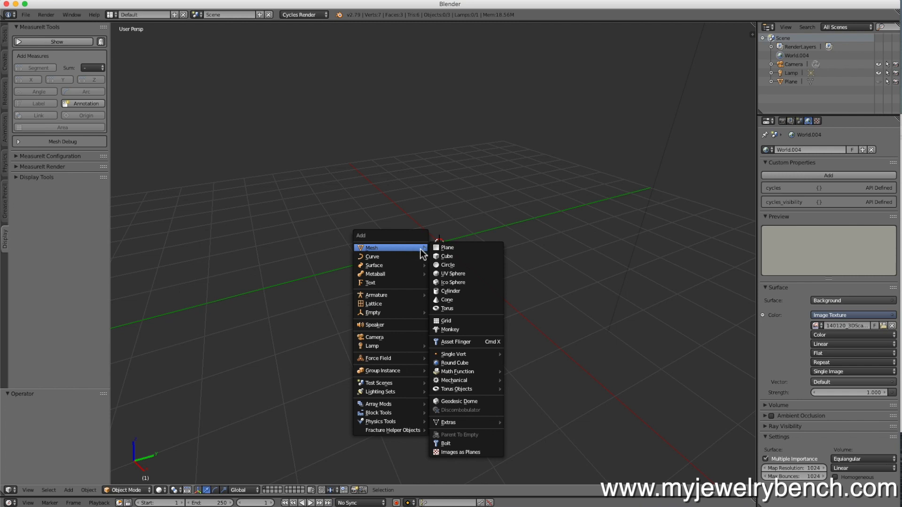
Step: Add a cylinder mesh and adjust its number of sides in the operator panel
{"action": "left_click", "coordinate": [450, 291]}
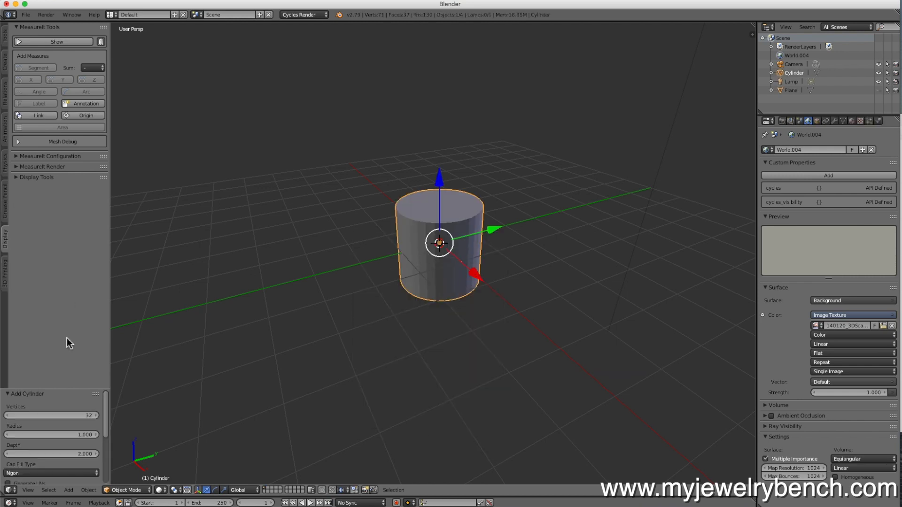
{"action": "left_click_drag", "start_coordinate": [52, 415], "coordinate": [55, 415]}
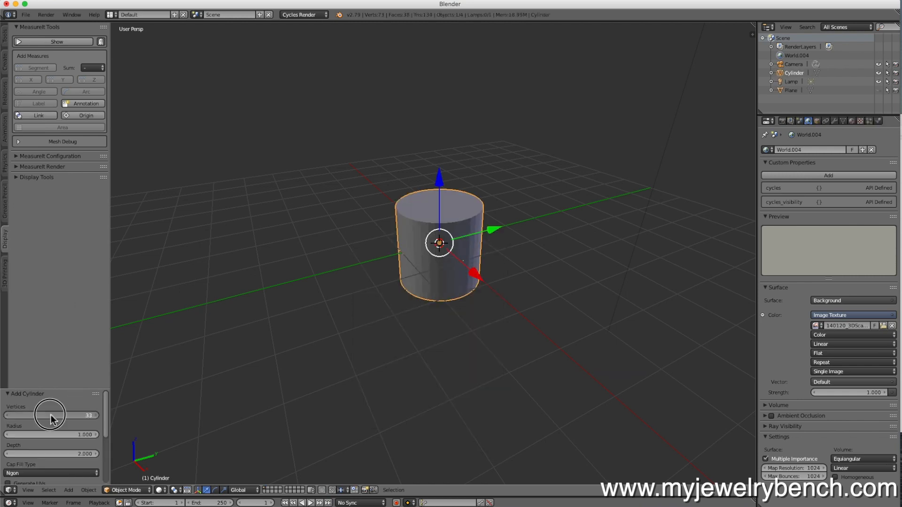
{"action": "left_click_drag", "start_coordinate": [50, 415], "coordinate": [74, 416]}
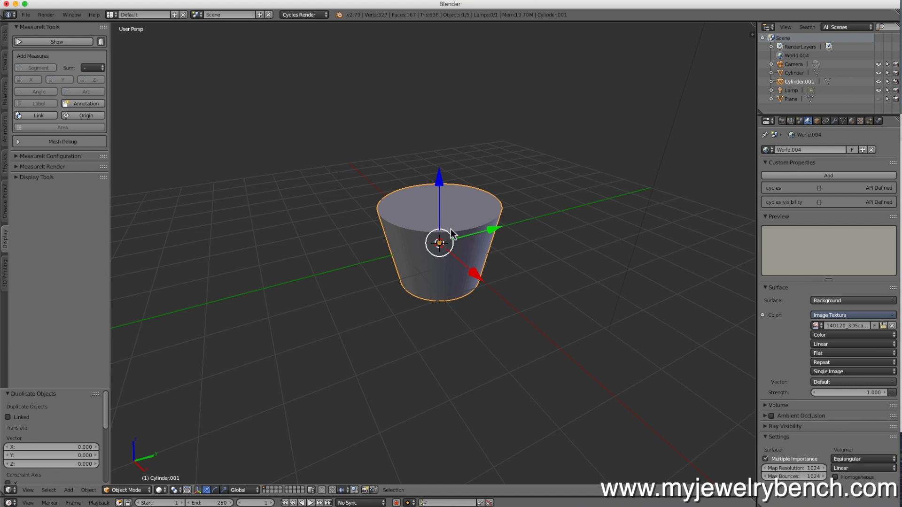
{"action": "mouse_move", "coordinate": [465, 269]}
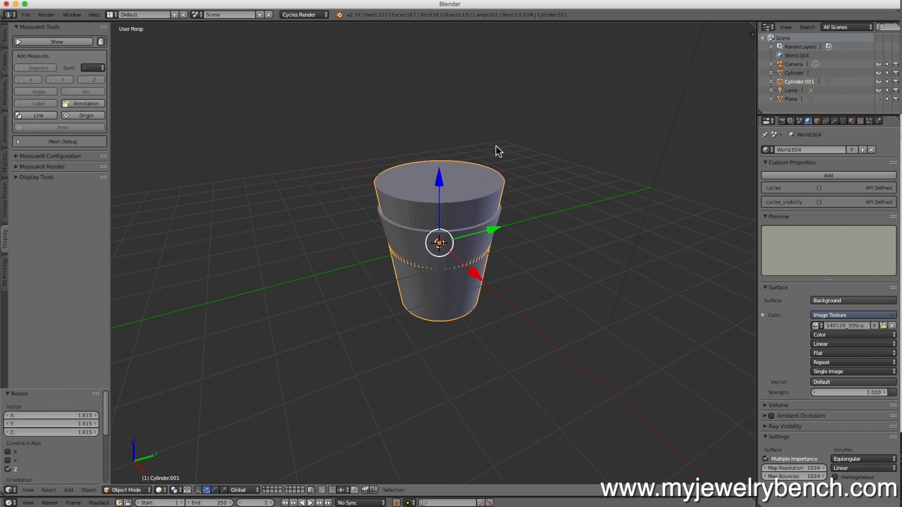
{"action": "mouse_move", "coordinate": [541, 320]}
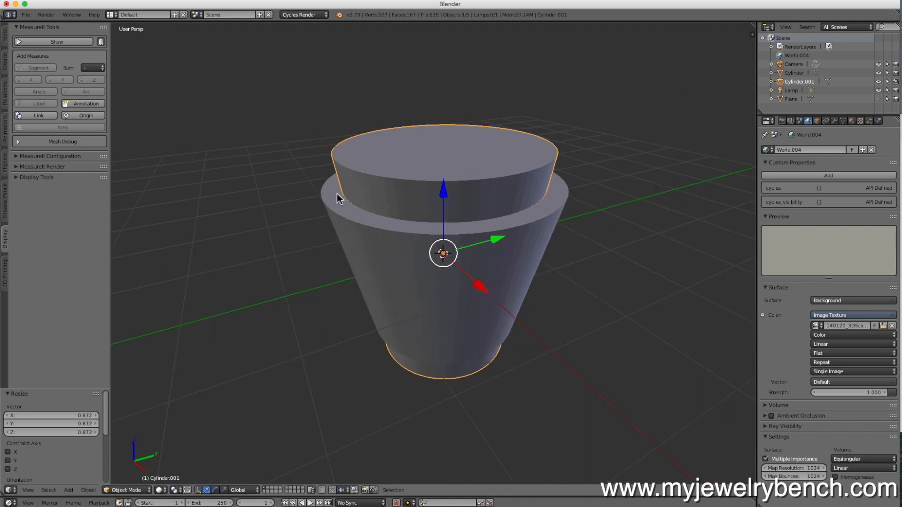
{"action": "mouse_move", "coordinate": [324, 203]}
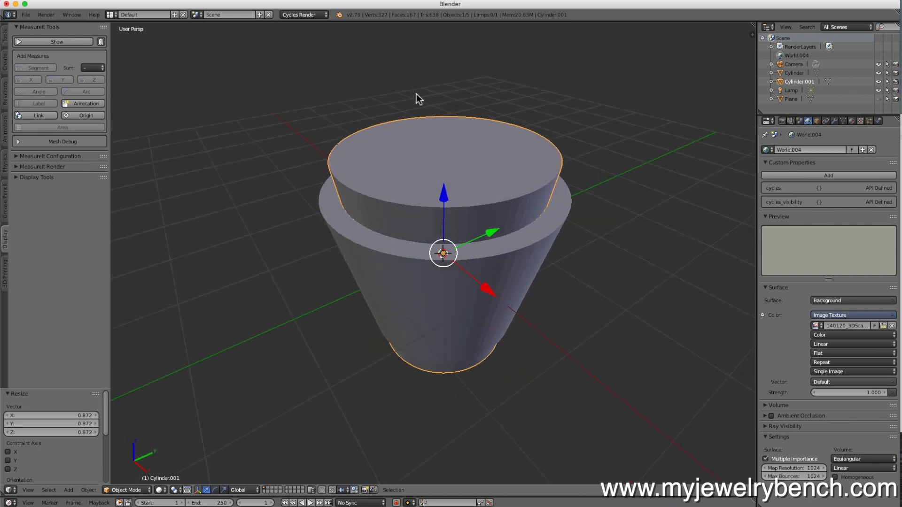
{"action": "mouse_move", "coordinate": [490, 151]}
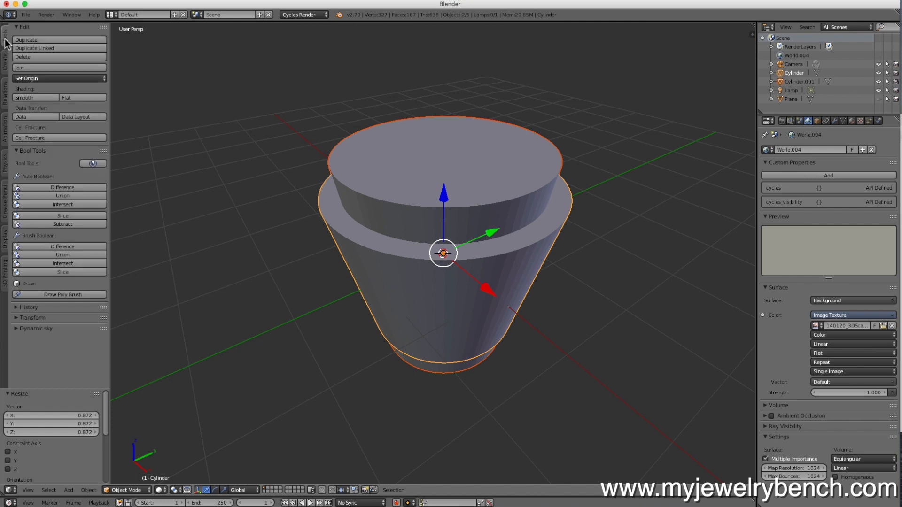
{"action": "mouse_move", "coordinate": [25, 182]}
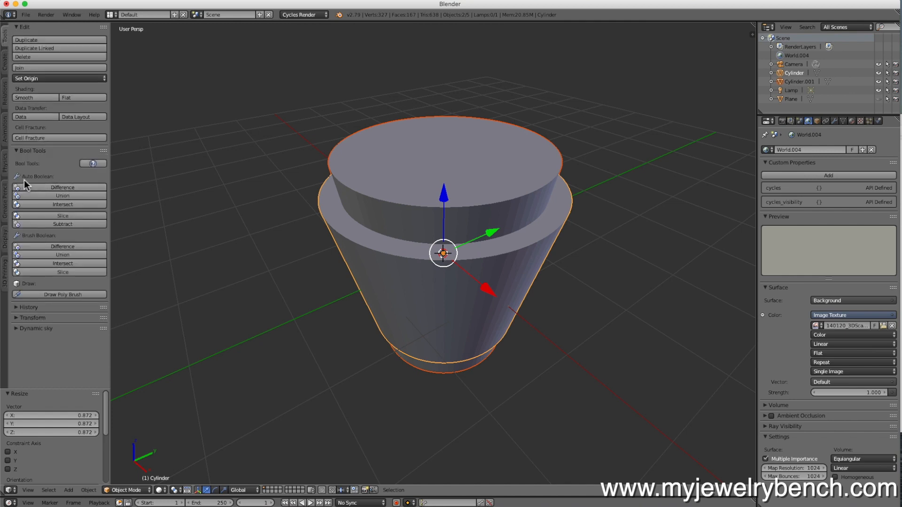
{"action": "mouse_move", "coordinate": [62, 188]}
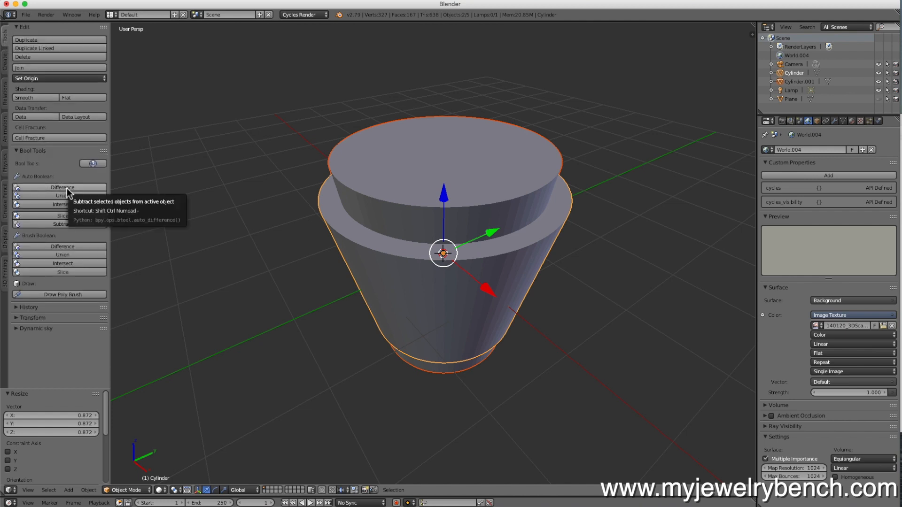
Step: Run Bool Tool Auto Boolean Difference, subtracting the inner cylinder from the tapered body
{"action": "left_click", "coordinate": [62, 187]}
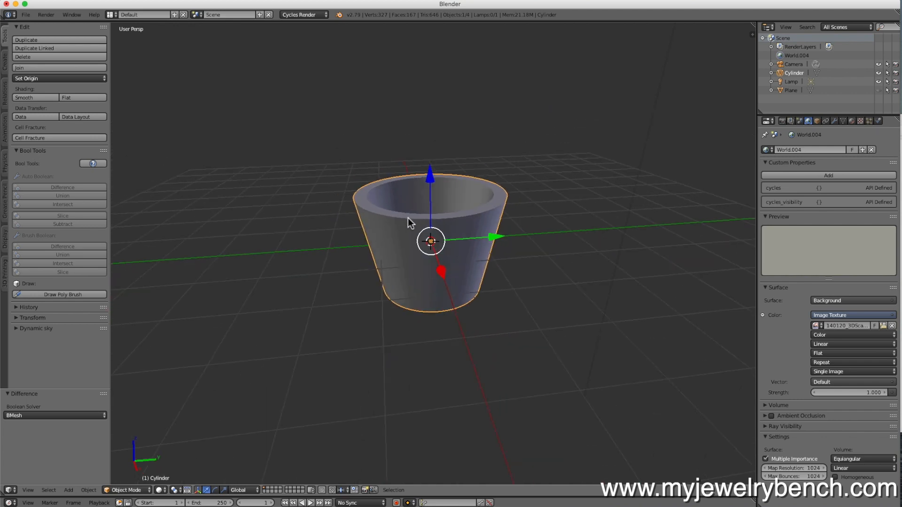
{"action": "mouse_move", "coordinate": [433, 205]}
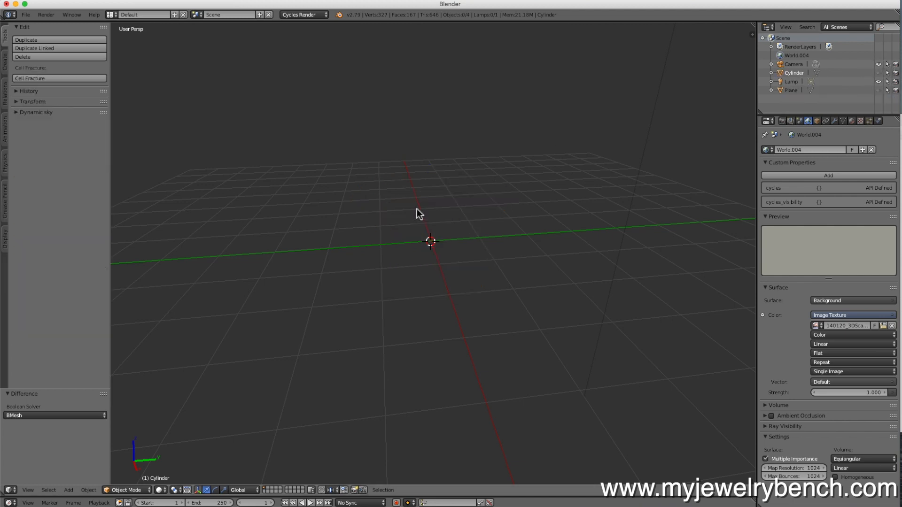
{"action": "mouse_move", "coordinate": [500, 263]}
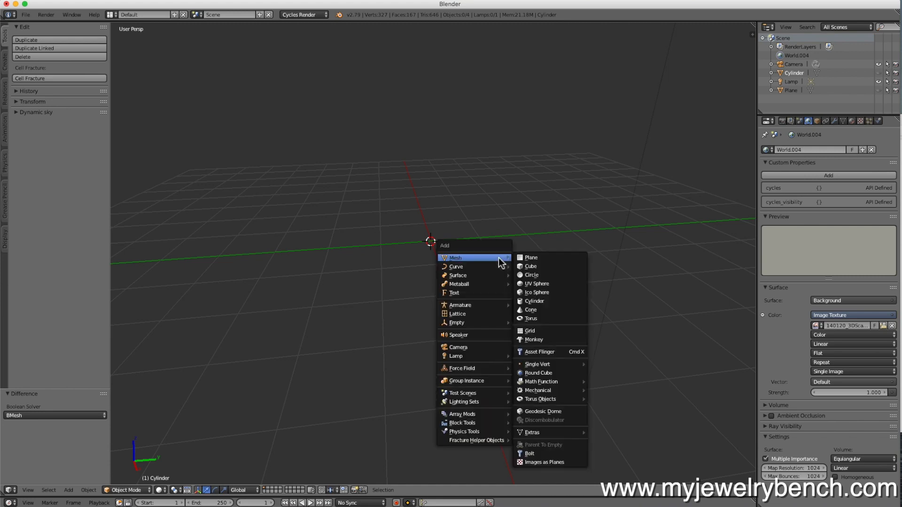
{"action": "mouse_move", "coordinate": [548, 301]}
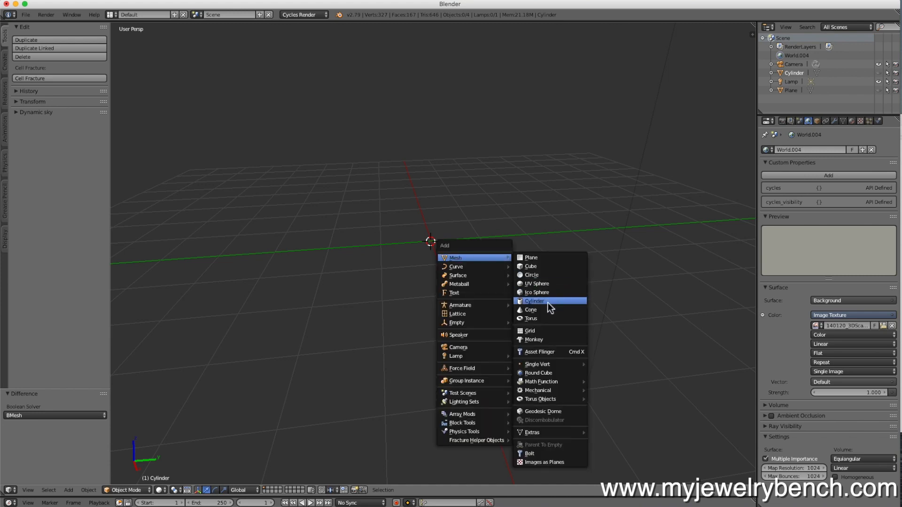
Step: Add an 80-vertex cylinder and rotate it 90 degrees about X onto its side
{"action": "left_click", "coordinate": [533, 300]}
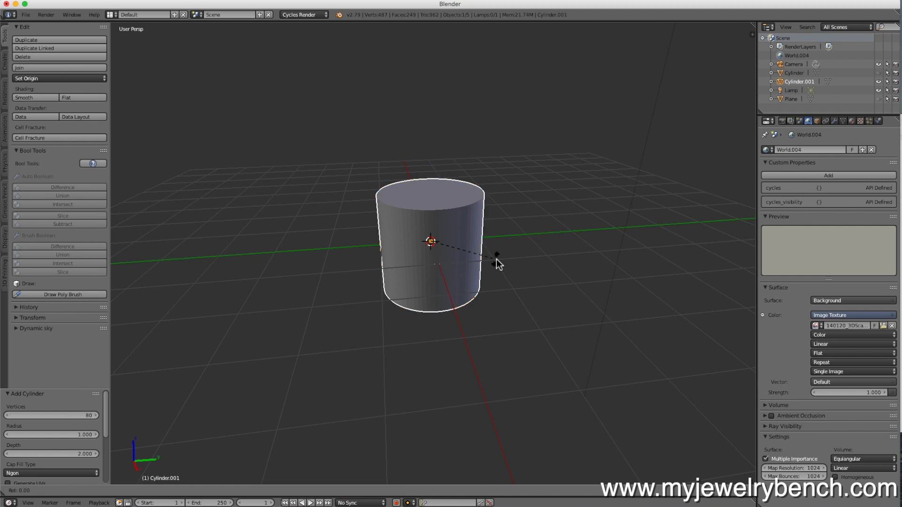
{"action": "key", "text": "R"}
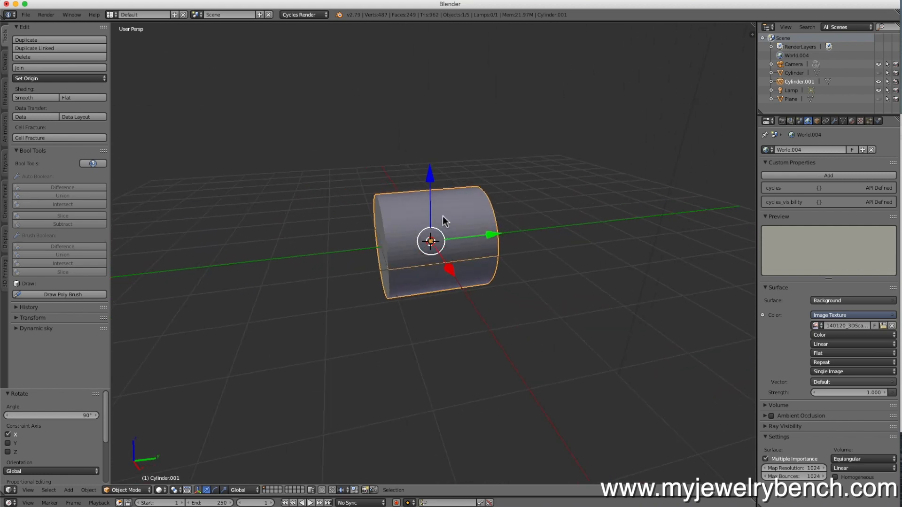
{"action": "left_click_drag", "start_coordinate": [446, 220], "coordinate": [483, 241]}
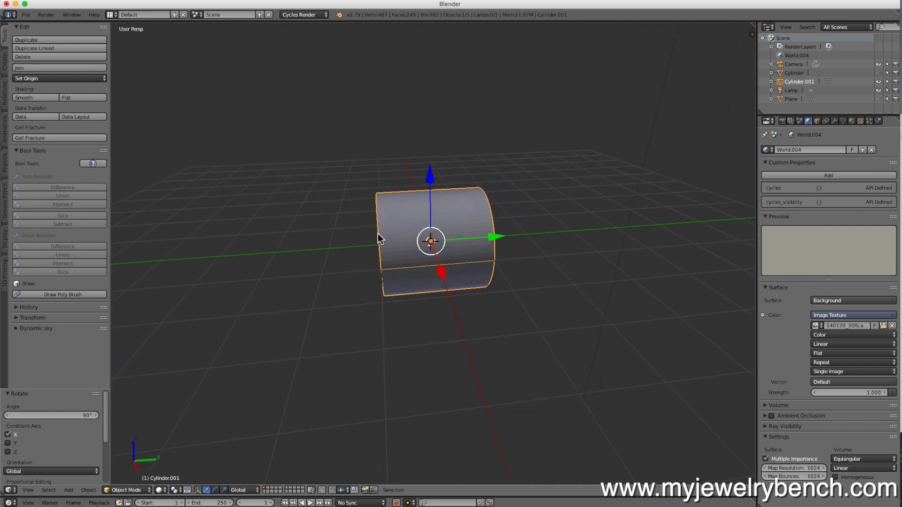
{"action": "mouse_move", "coordinate": [460, 247]}
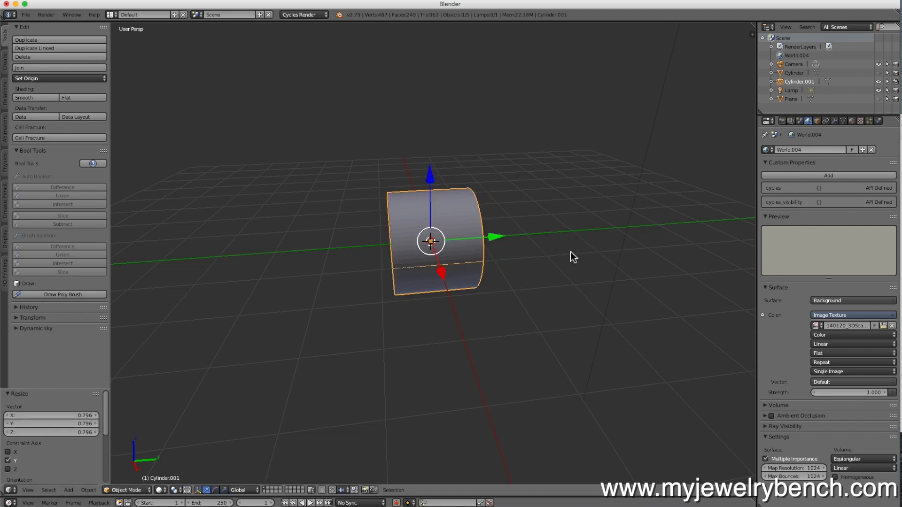
{"action": "left_click_drag", "start_coordinate": [574, 257], "coordinate": [480, 223]}
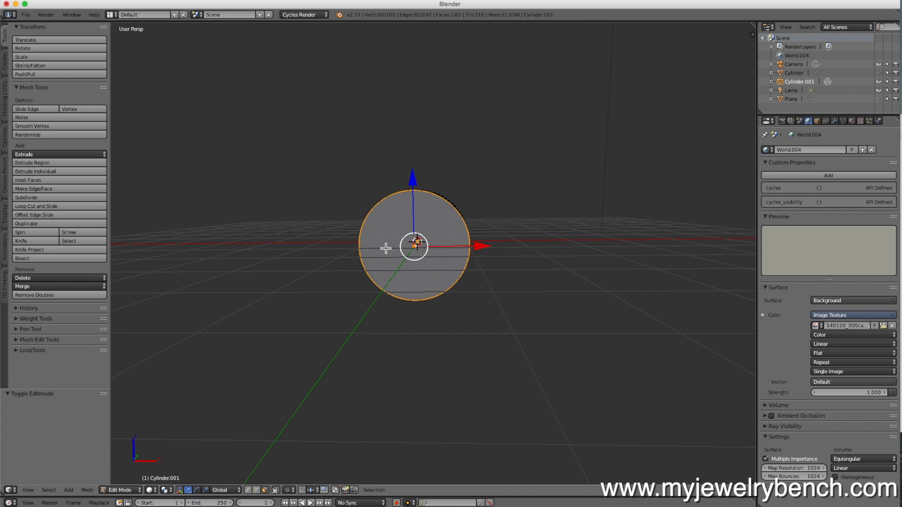
{"action": "mouse_move", "coordinate": [545, 272]}
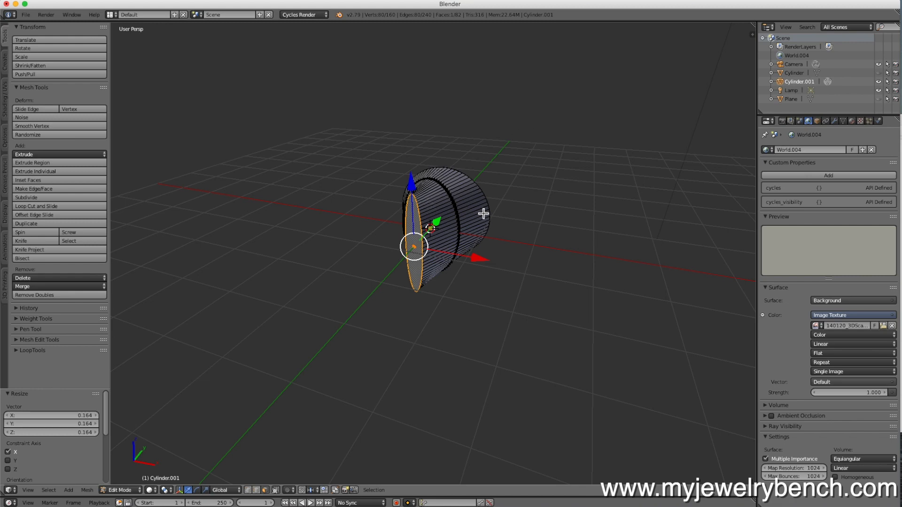
{"action": "mouse_move", "coordinate": [484, 216]}
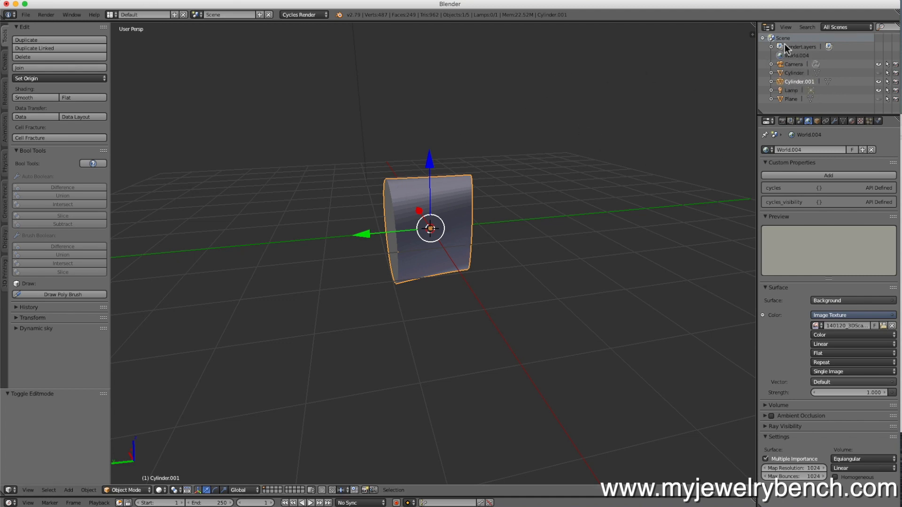
{"action": "mouse_move", "coordinate": [880, 77]}
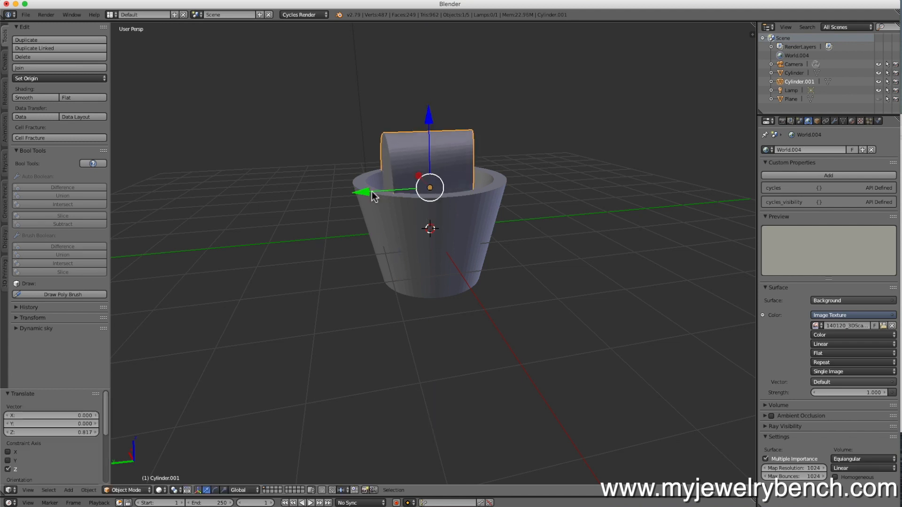
Step: Raise the cutter cylinder into the cup's rim and orbit to inspect the overlap
{"action": "left_click_drag", "start_coordinate": [428, 186], "coordinate": [379, 190]}
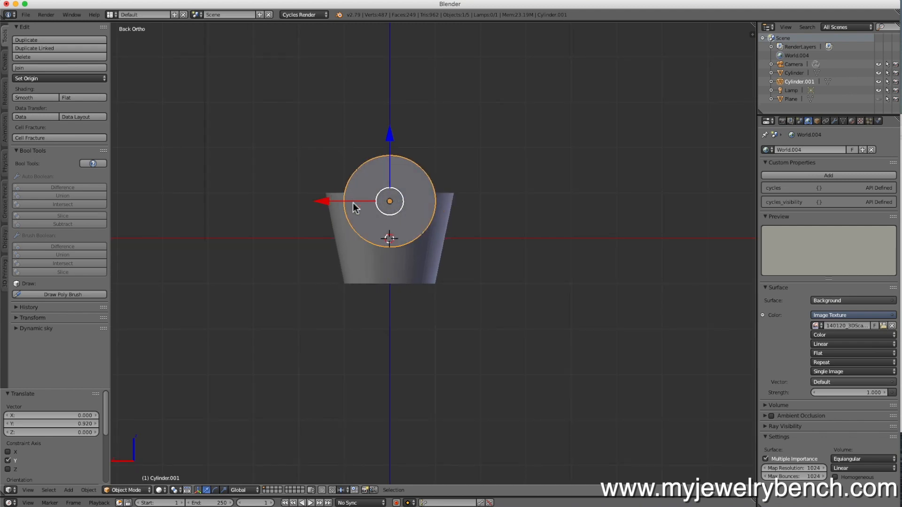
{"action": "mouse_move", "coordinate": [384, 230]}
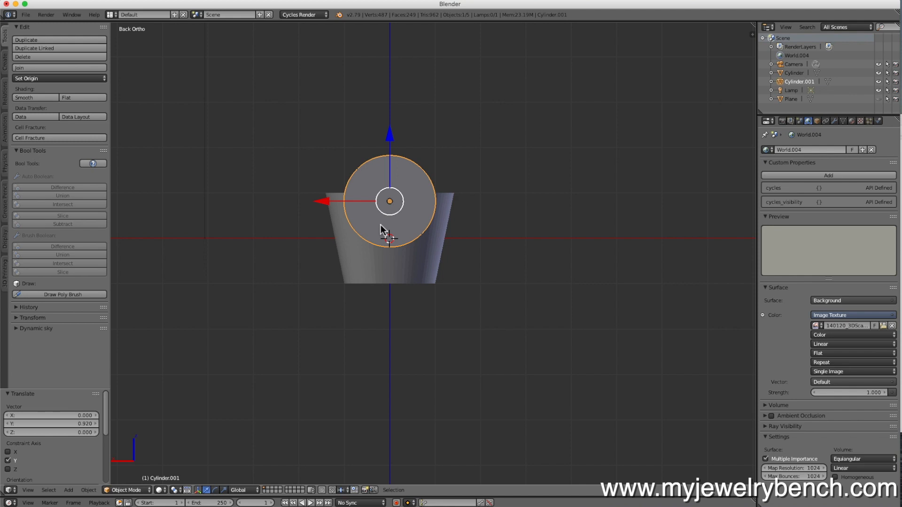
{"action": "mouse_move", "coordinate": [387, 184]}
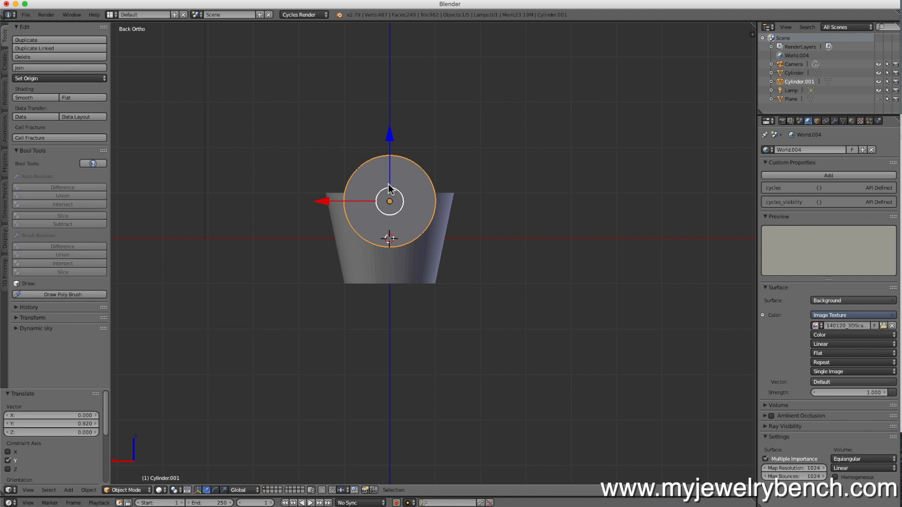
{"action": "mouse_move", "coordinate": [394, 198]}
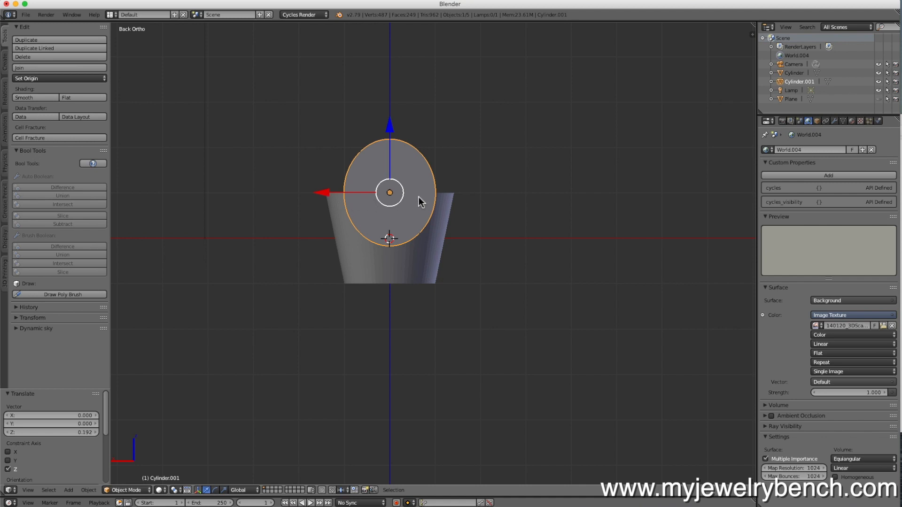
{"action": "mouse_move", "coordinate": [454, 202]}
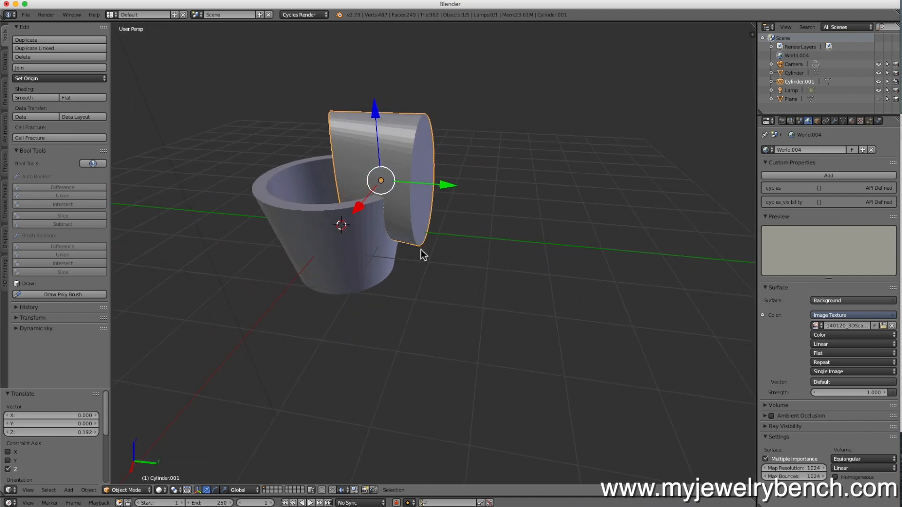
{"action": "left_click_drag", "start_coordinate": [423, 255], "coordinate": [449, 295]}
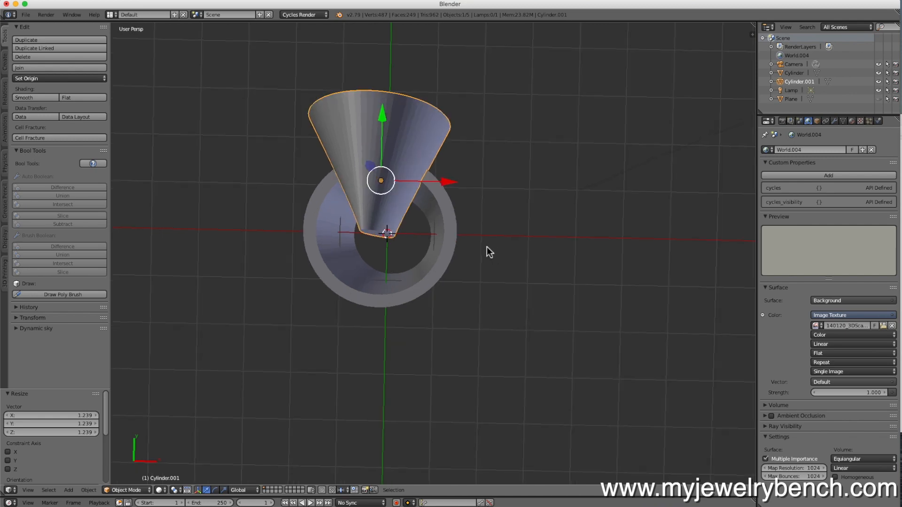
{"action": "left_click_drag", "start_coordinate": [489, 252], "coordinate": [339, 151]}
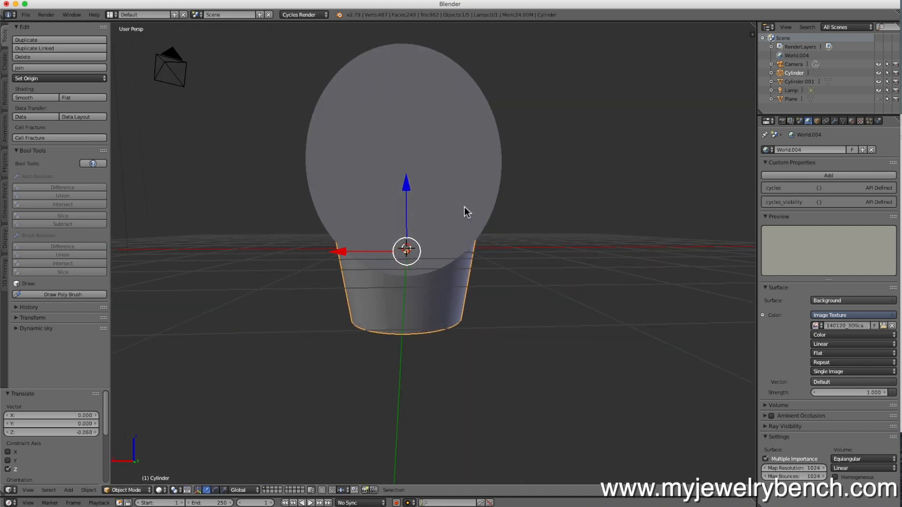
Step: Orbit below and around the head to check its position beneath the cutter
{"action": "left_click_drag", "start_coordinate": [466, 210], "coordinate": [305, 316]}
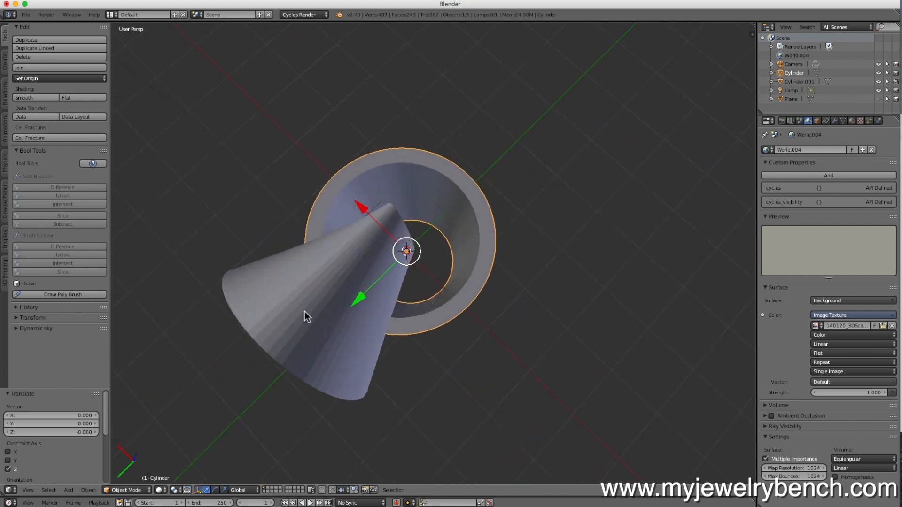
{"action": "left_click_drag", "start_coordinate": [306, 317], "coordinate": [489, 81]}
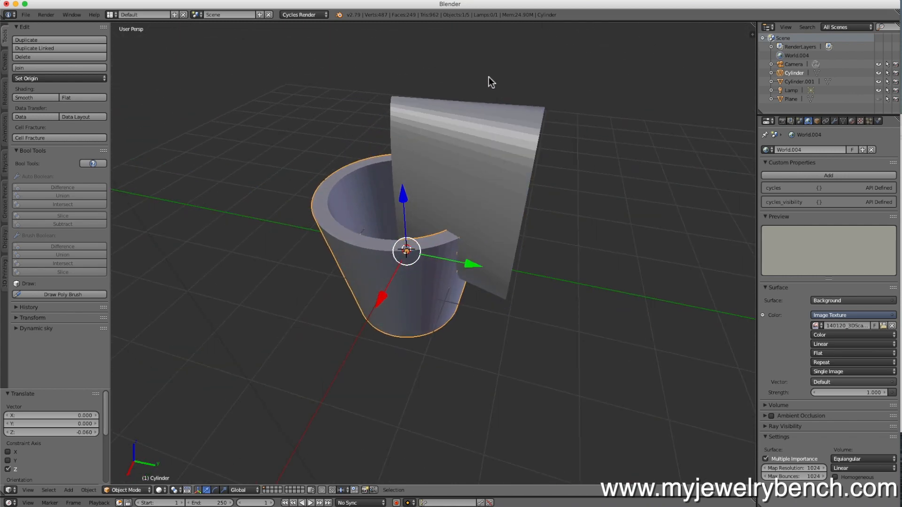
{"action": "mouse_move", "coordinate": [381, 302]}
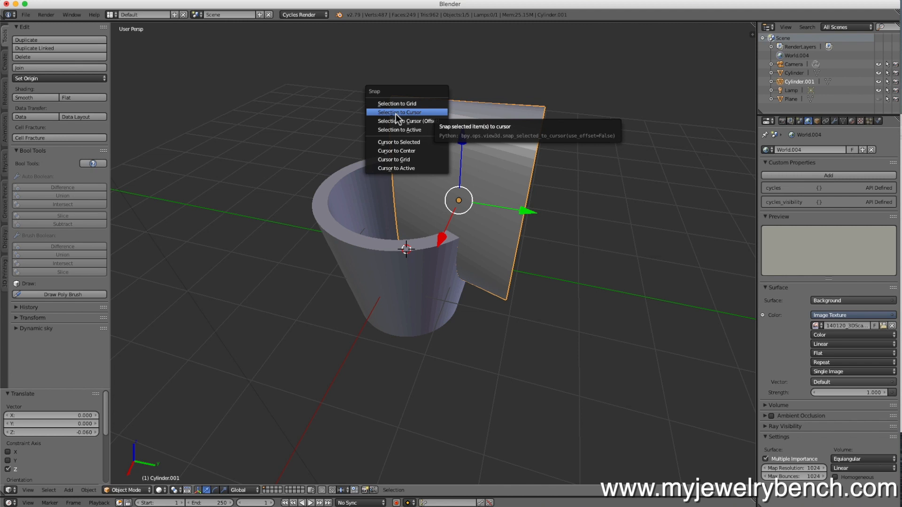
Step: Snap Cylinder.001 to the 3D cursor at the head's centre with Selection to Cursor
{"action": "left_click", "coordinate": [397, 111]}
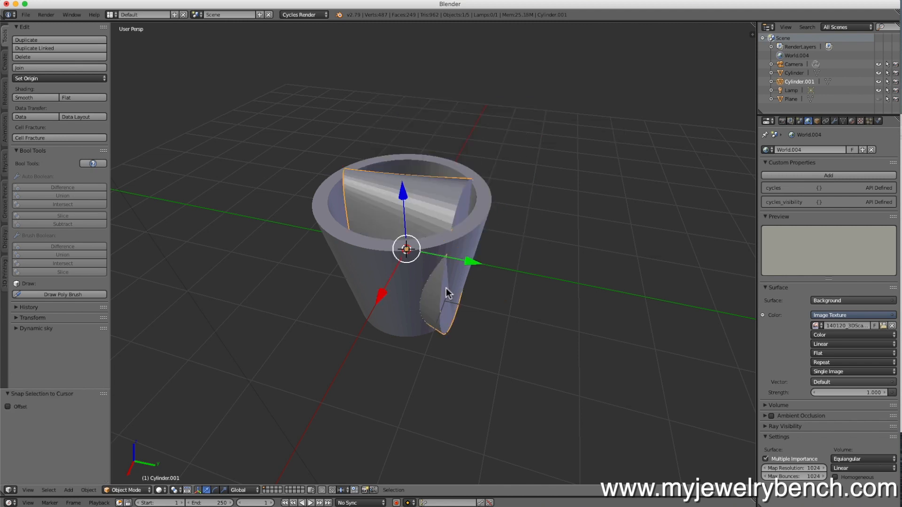
{"action": "mouse_move", "coordinate": [412, 216]}
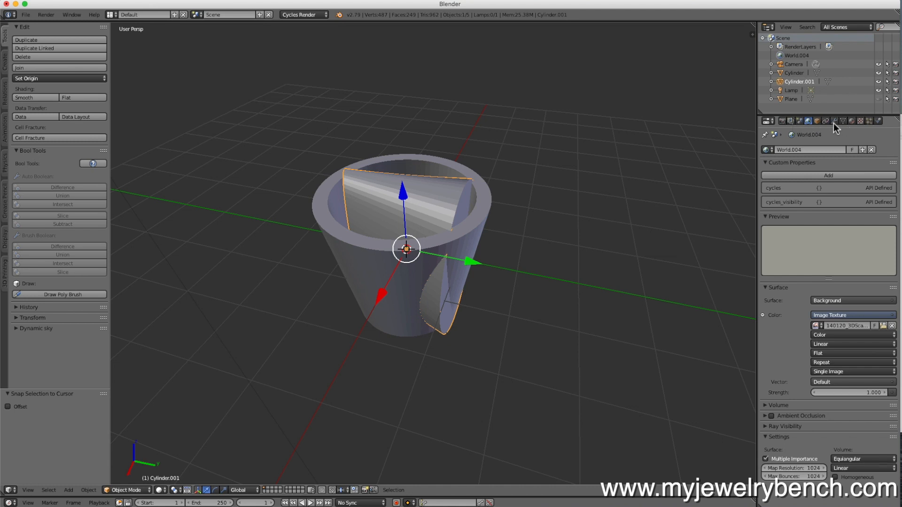
Step: Add a Mirror modifier to Cylinder.001 and switch its axis from X to Z
{"action": "left_click", "coordinate": [834, 121]}
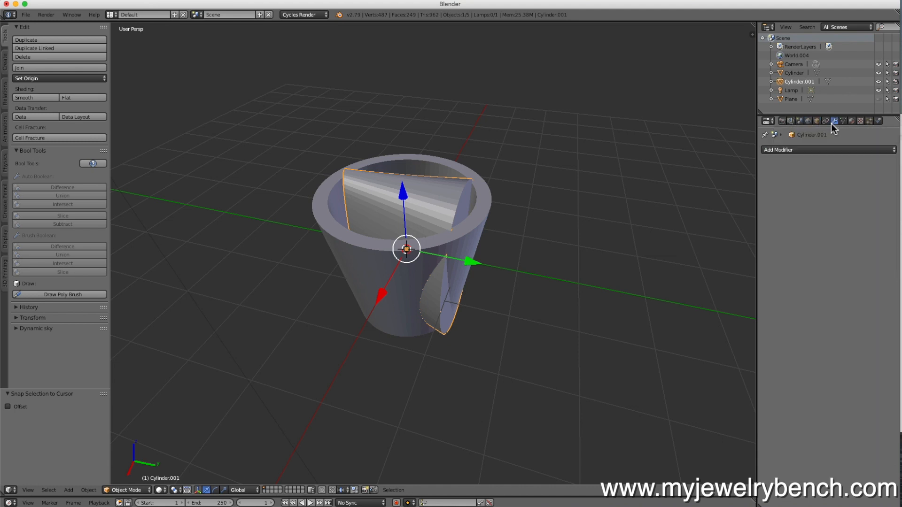
{"action": "left_click", "coordinate": [796, 150]}
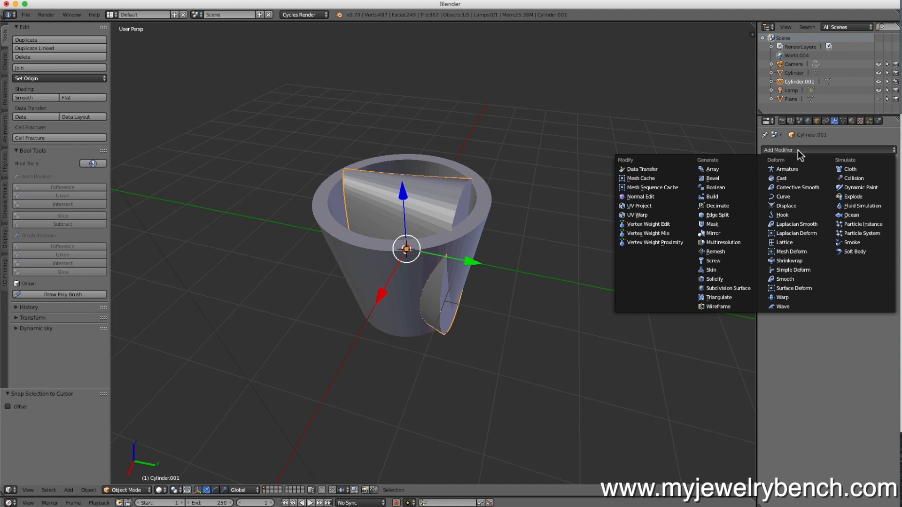
{"action": "mouse_move", "coordinate": [716, 186]}
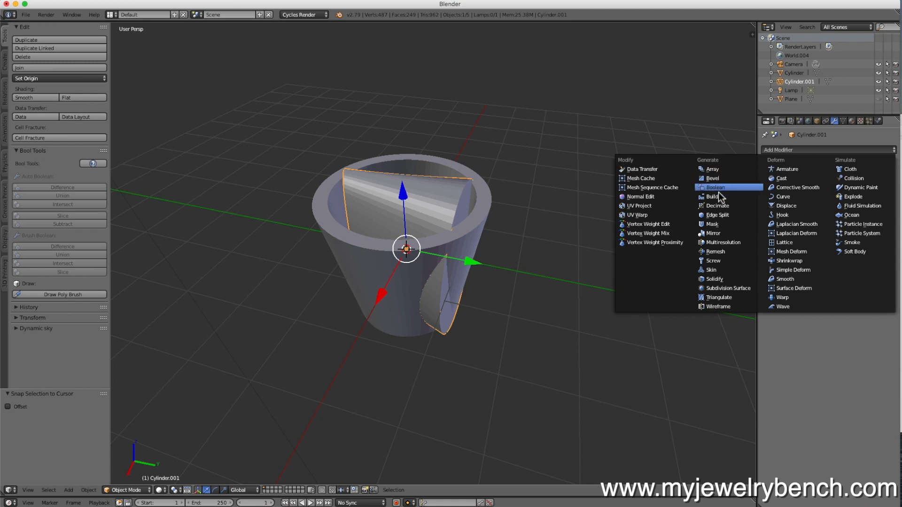
{"action": "mouse_move", "coordinate": [715, 233]}
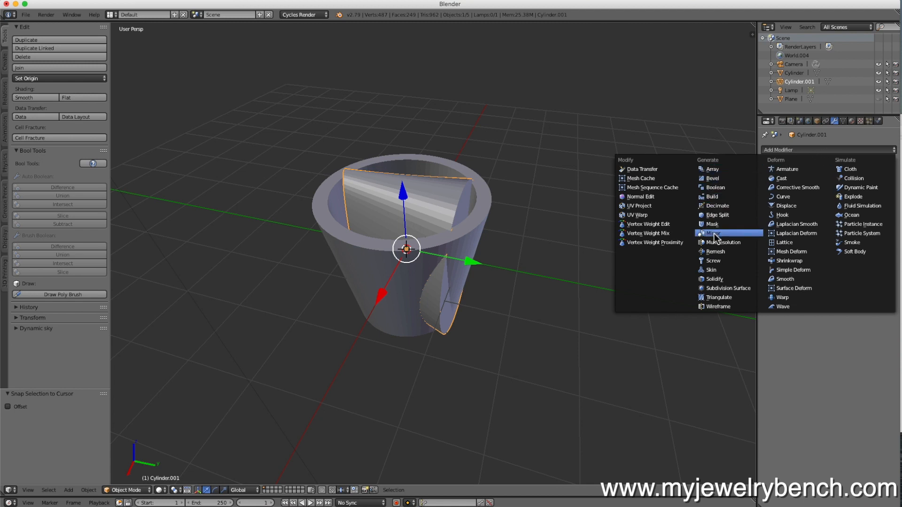
{"action": "left_click", "coordinate": [712, 233]}
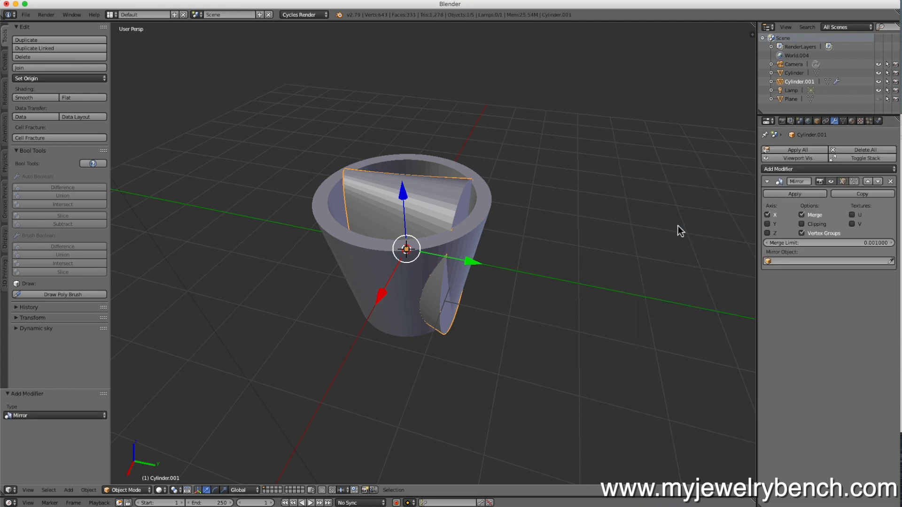
{"action": "left_click", "coordinate": [767, 233]}
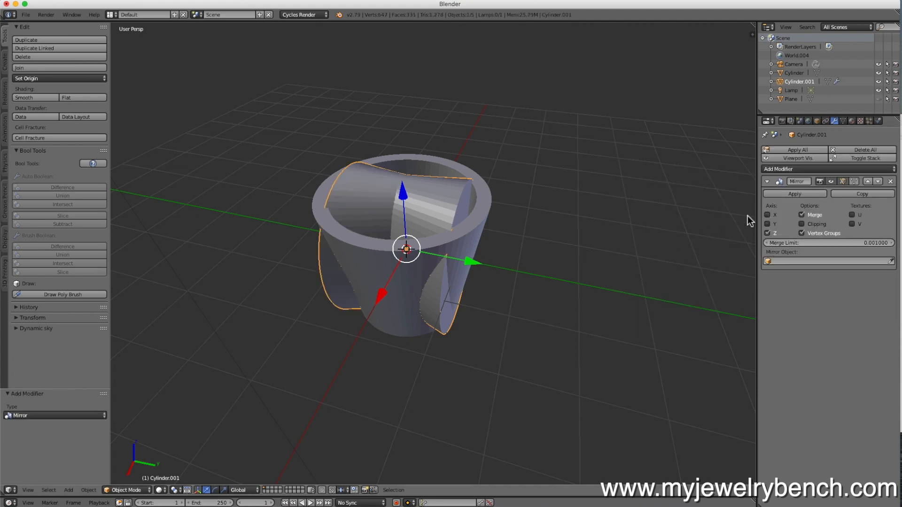
{"action": "mouse_move", "coordinate": [437, 218]}
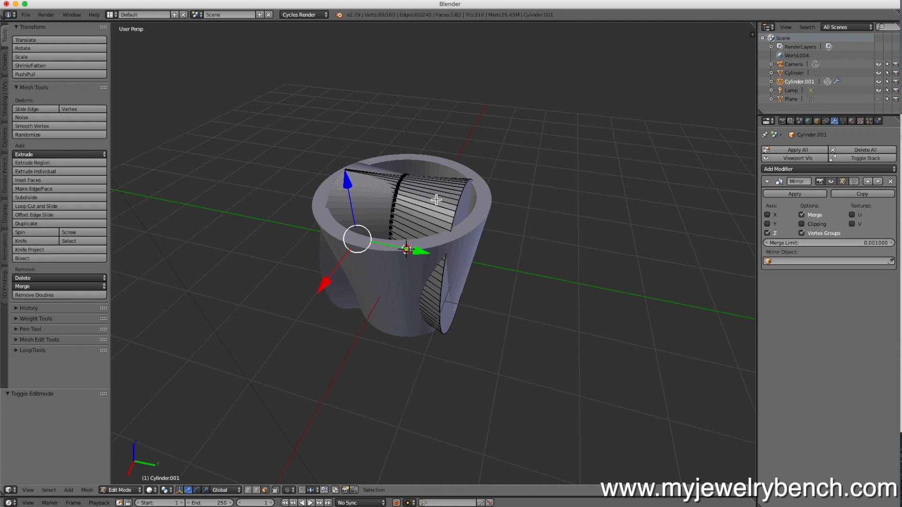
Step: Select all of the cutter's mesh in Edit Mode for reshaping
{"action": "key", "text": "a"}
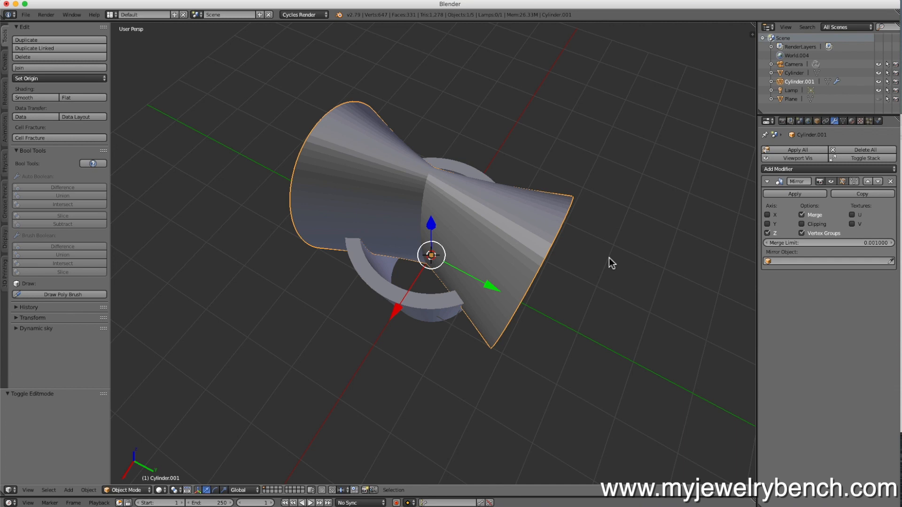
{"action": "mouse_move", "coordinate": [329, 121]}
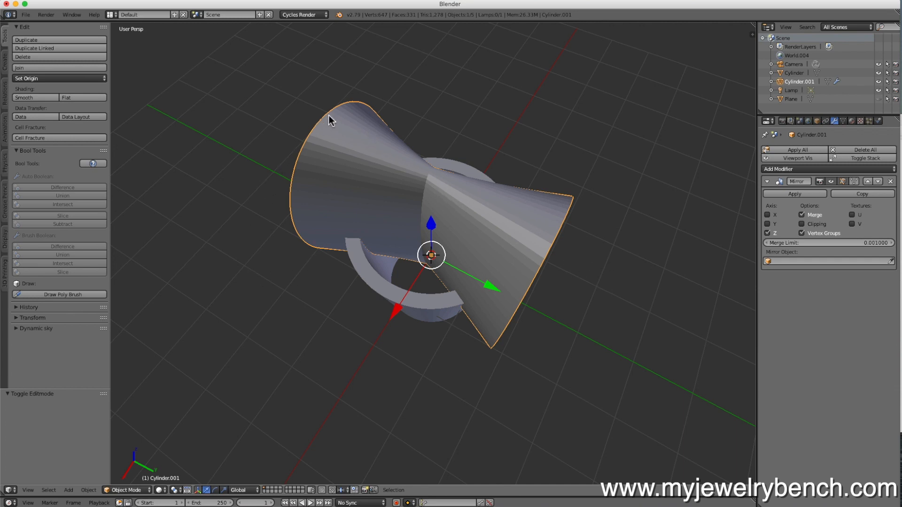
{"action": "mouse_move", "coordinate": [369, 261]}
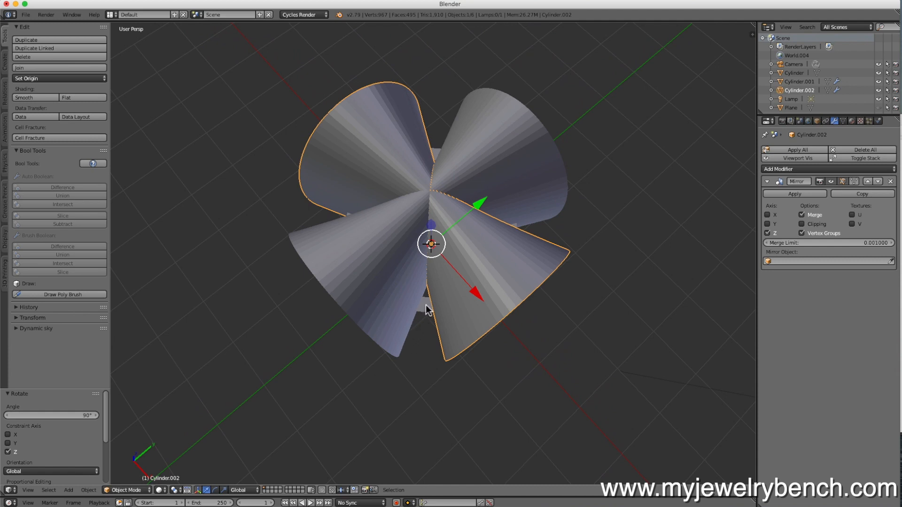
{"action": "mouse_move", "coordinate": [428, 306]}
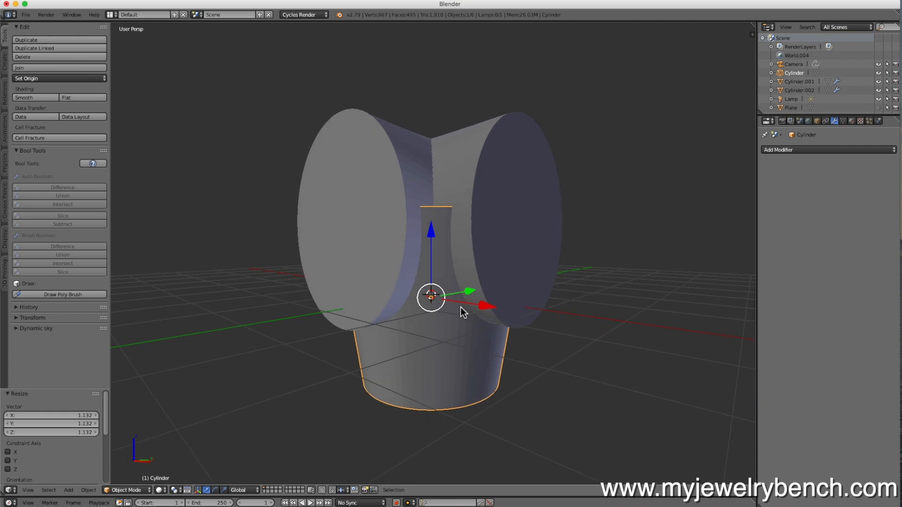
Step: Lower the head cylinder about 0.17 along Z and check it in front view
{"action": "left_click_drag", "start_coordinate": [430, 296], "coordinate": [434, 244]}
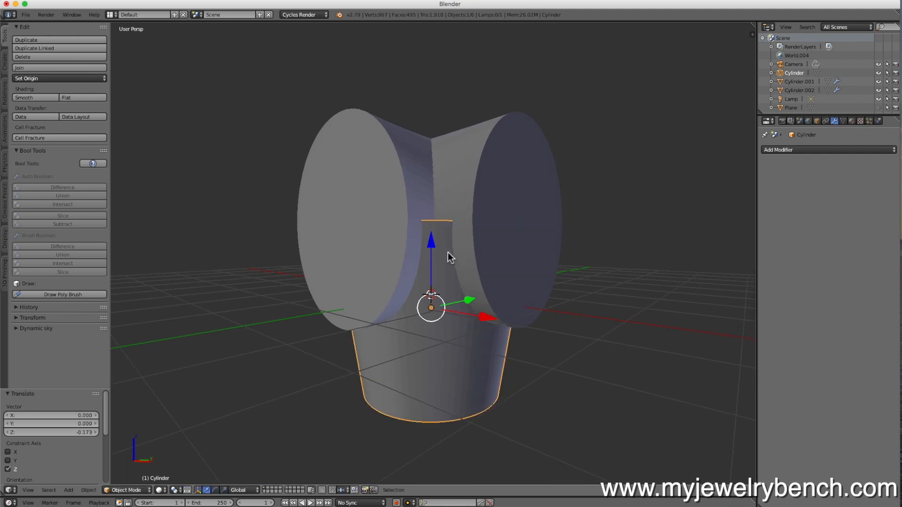
{"action": "key", "text": "KP_1"}
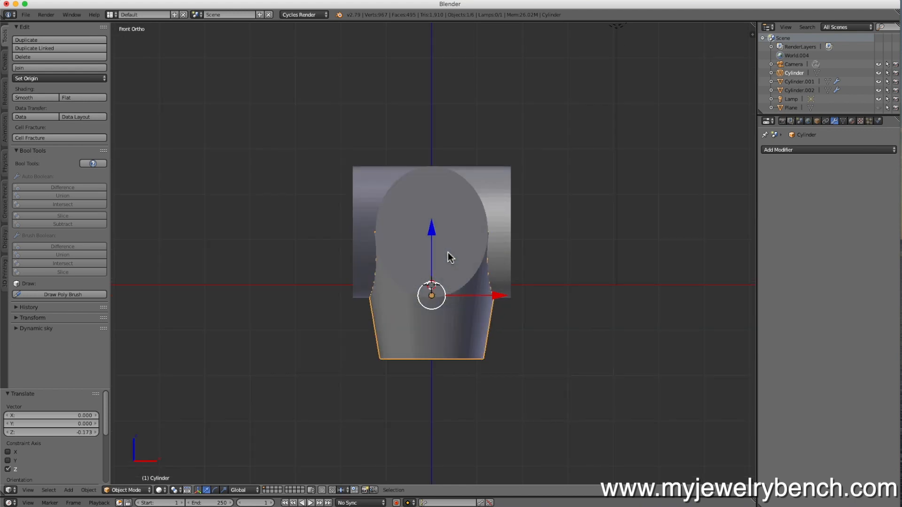
{"action": "mouse_move", "coordinate": [421, 252]}
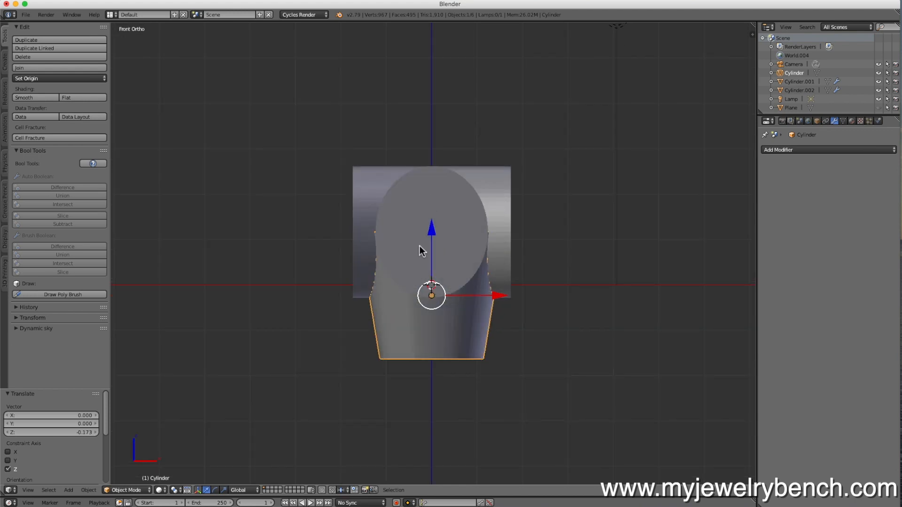
{"action": "mouse_move", "coordinate": [424, 237]}
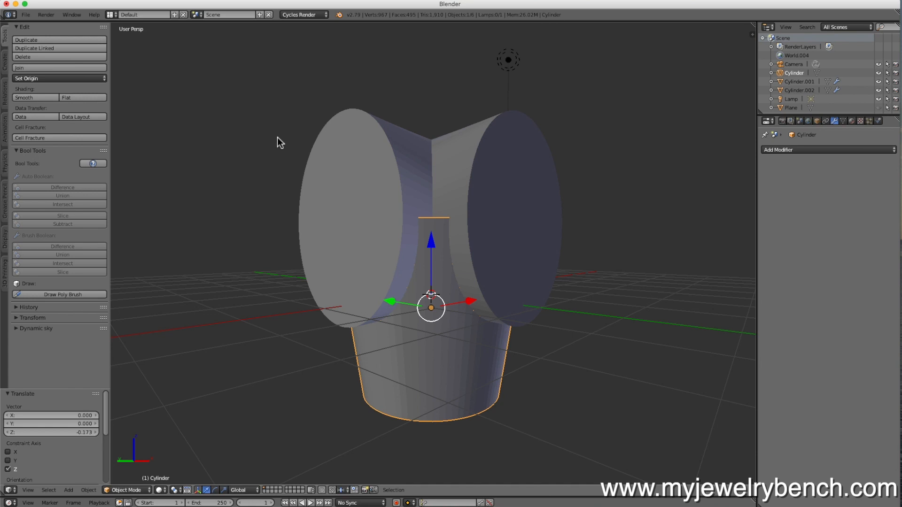
{"action": "mouse_move", "coordinate": [409, 362]}
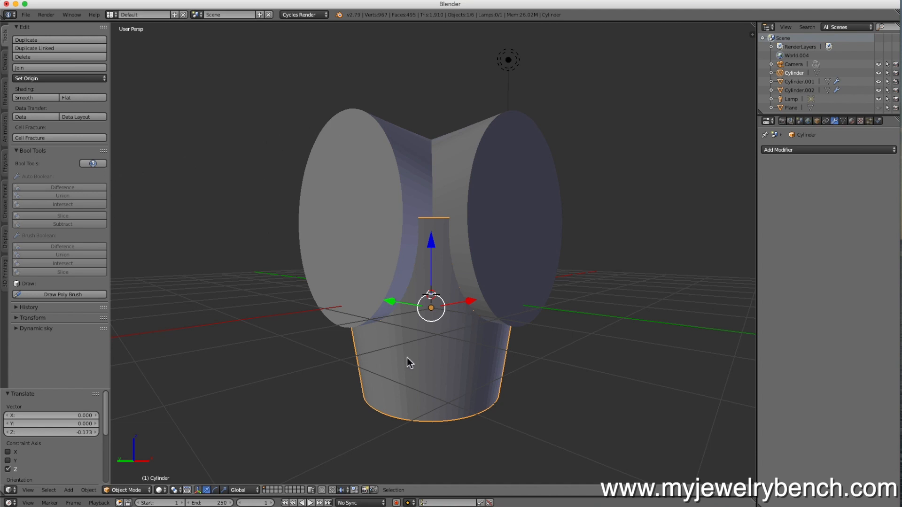
Step: Subtract the crossed cutter piece from the base cylinder with an Auto Boolean Difference
{"action": "left_click", "coordinate": [494, 144]}
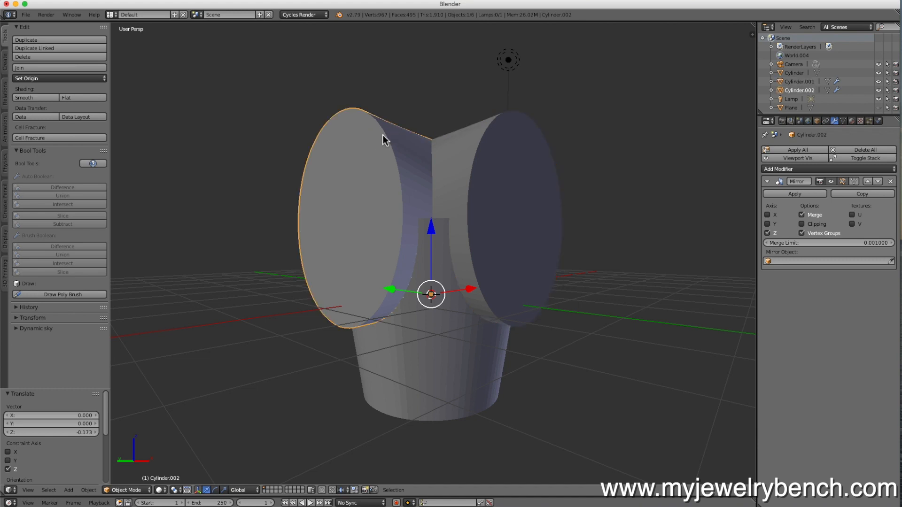
{"action": "mouse_move", "coordinate": [367, 135]}
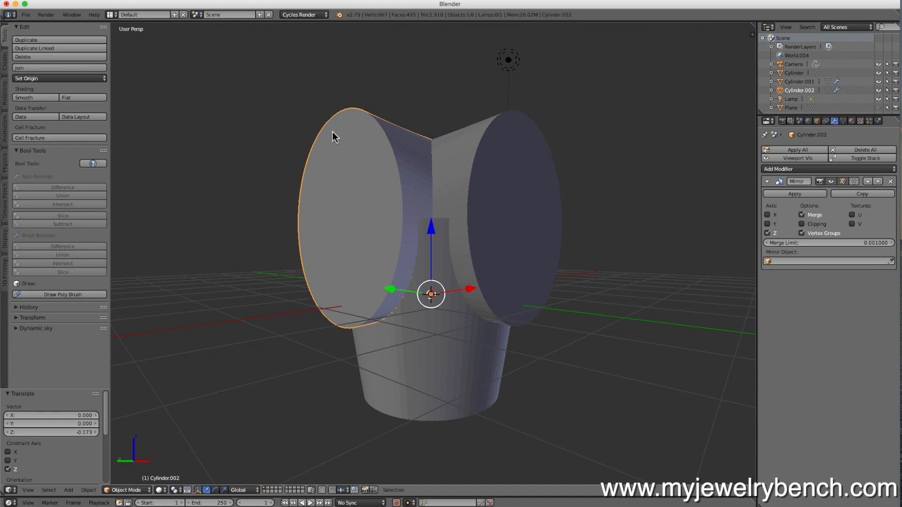
{"action": "mouse_move", "coordinate": [397, 251]}
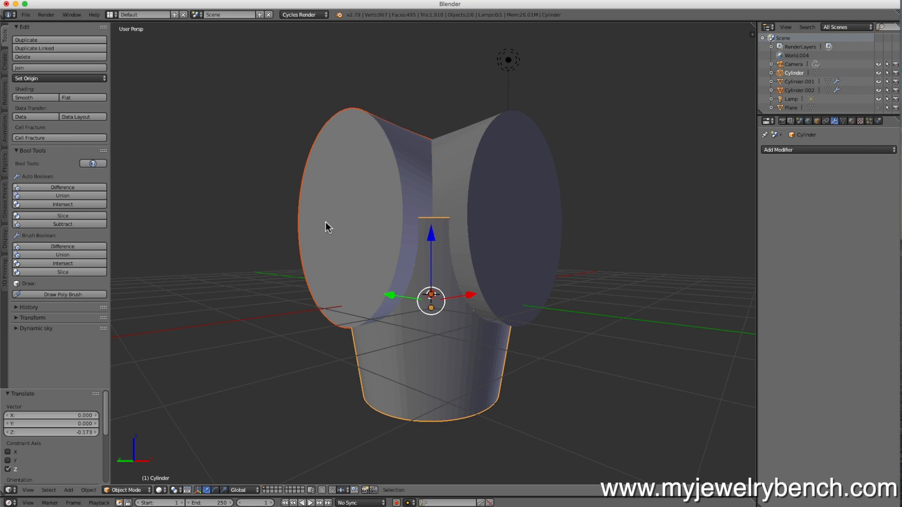
{"action": "mouse_move", "coordinate": [52, 180]}
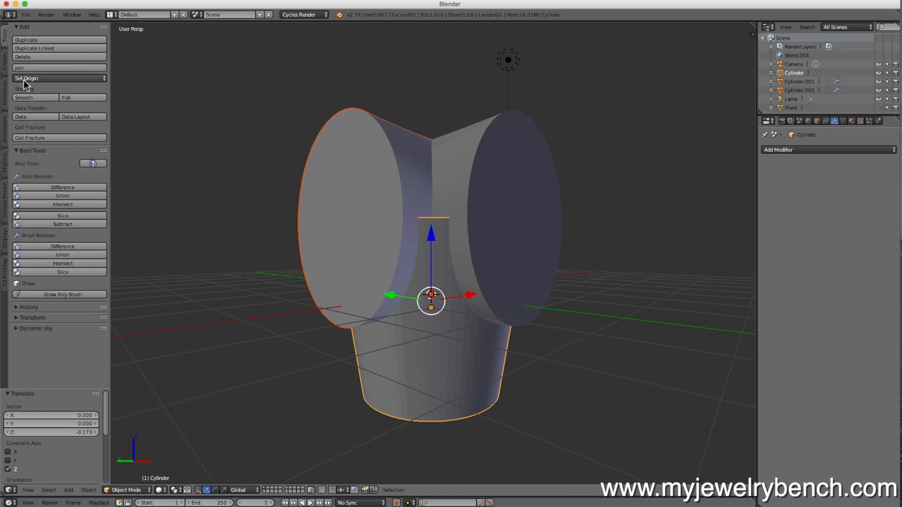
{"action": "mouse_move", "coordinate": [63, 190]}
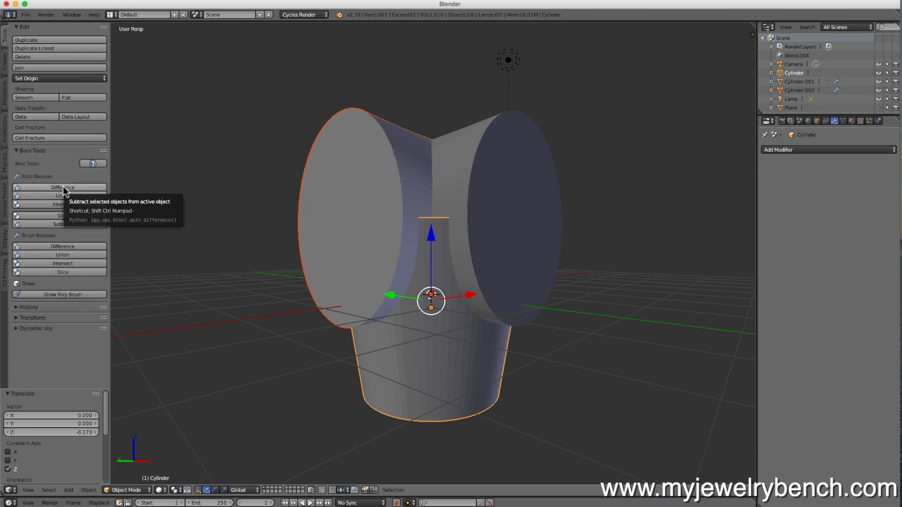
{"action": "left_click", "coordinate": [62, 187]}
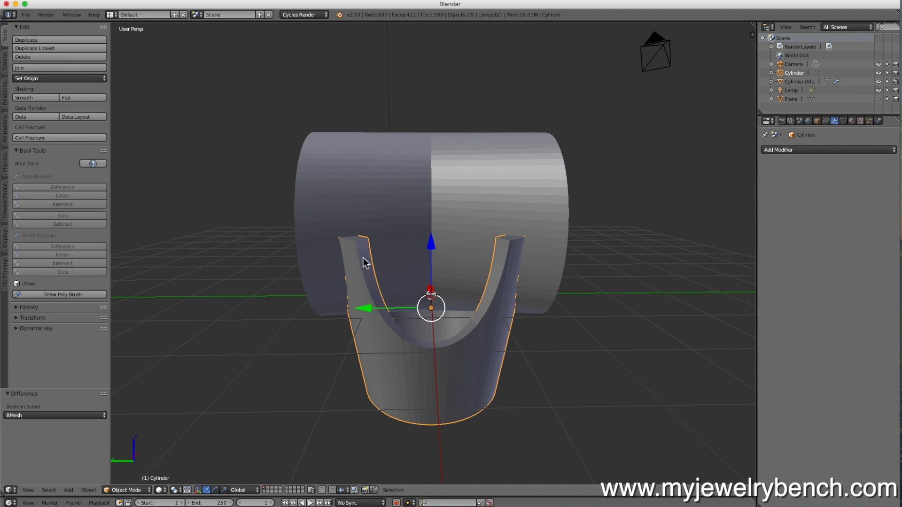
{"action": "mouse_move", "coordinate": [356, 280]}
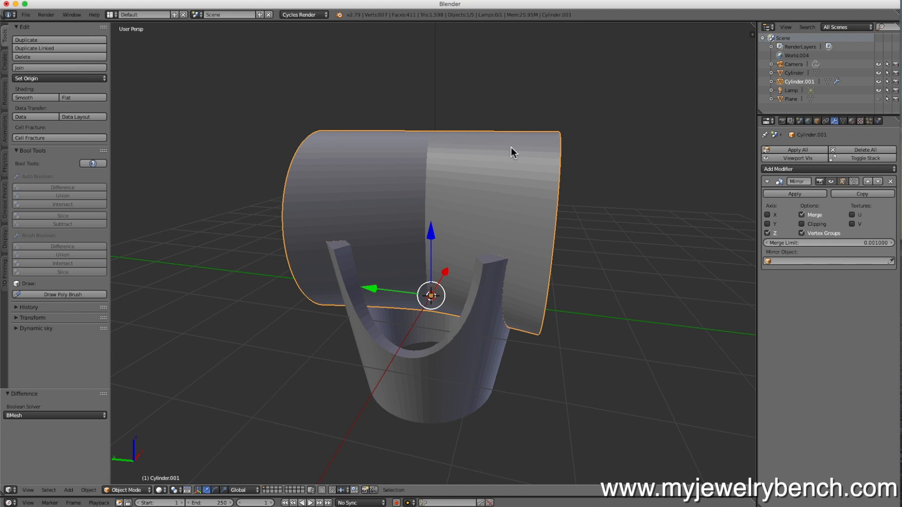
{"action": "mouse_move", "coordinate": [470, 368]}
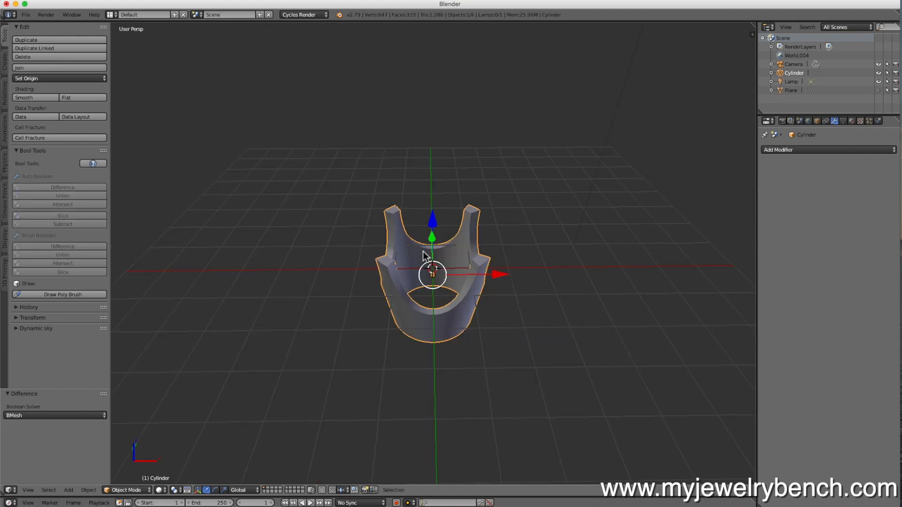
{"action": "left_click_drag", "start_coordinate": [425, 256], "coordinate": [449, 327]}
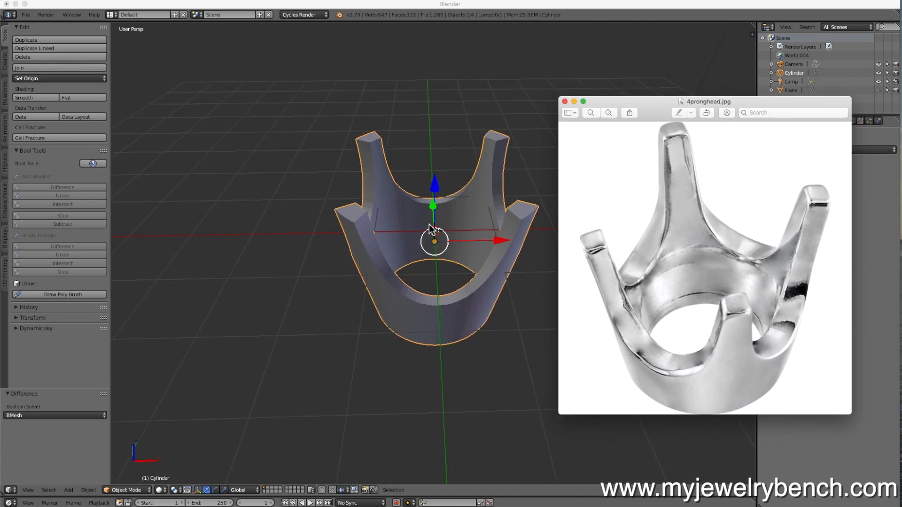
{"action": "left_click_drag", "start_coordinate": [434, 230], "coordinate": [414, 245]}
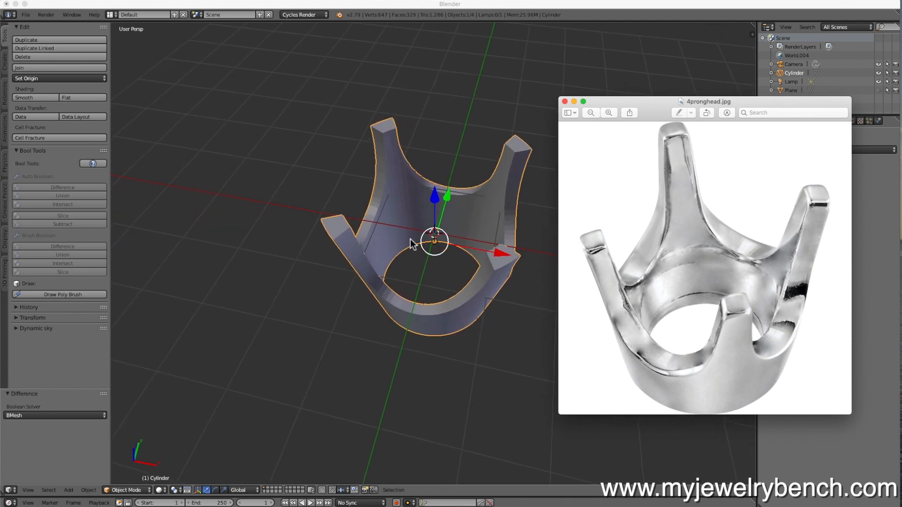
{"action": "mouse_move", "coordinate": [696, 93]}
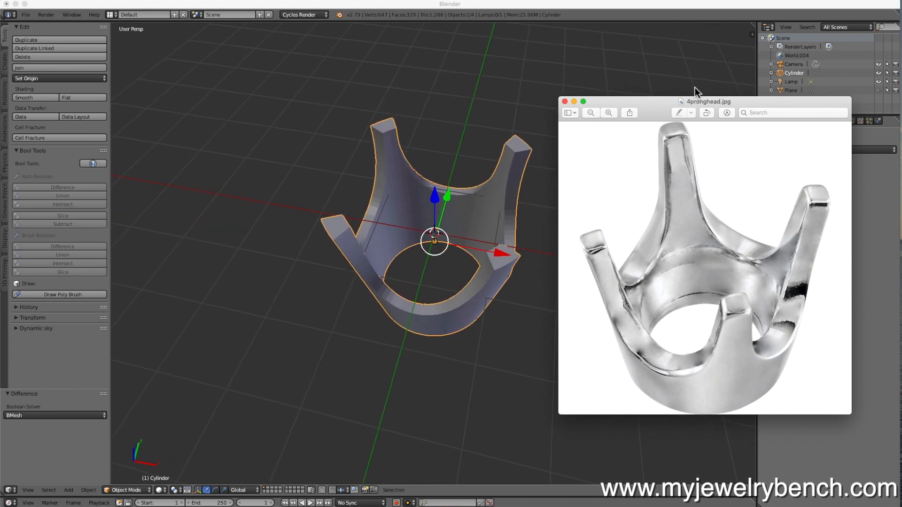
{"action": "left_click_drag", "start_coordinate": [707, 101], "coordinate": [797, 113]}
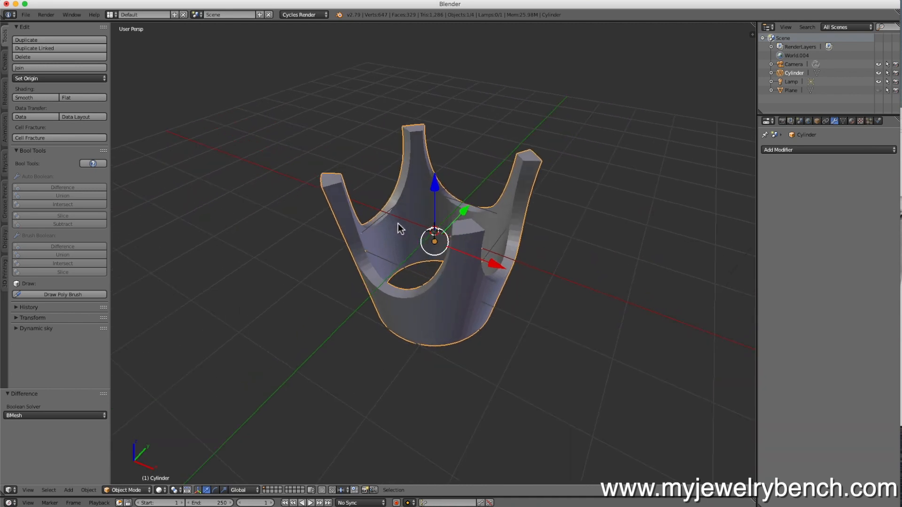
{"action": "mouse_move", "coordinate": [828, 74]}
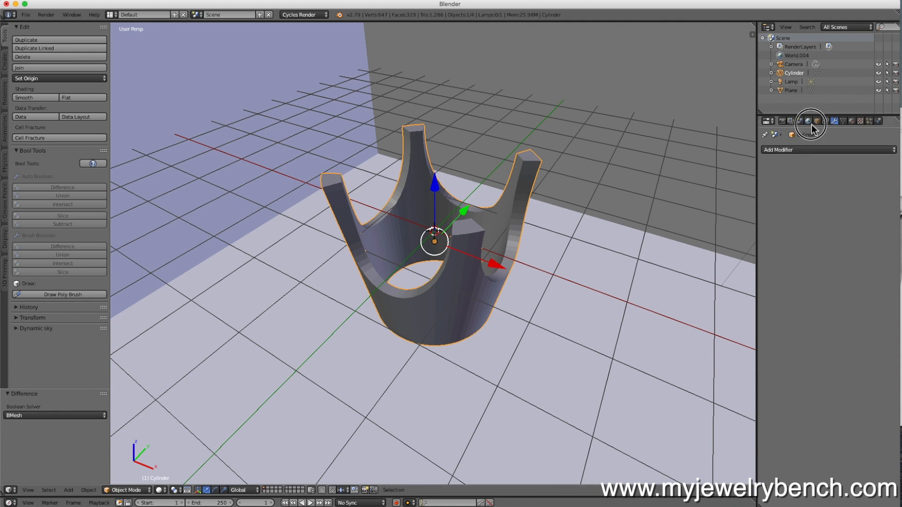
Step: Apply the Gold metal PBR preset to the prong head and lower its roughness
{"action": "left_click", "coordinate": [807, 121]}
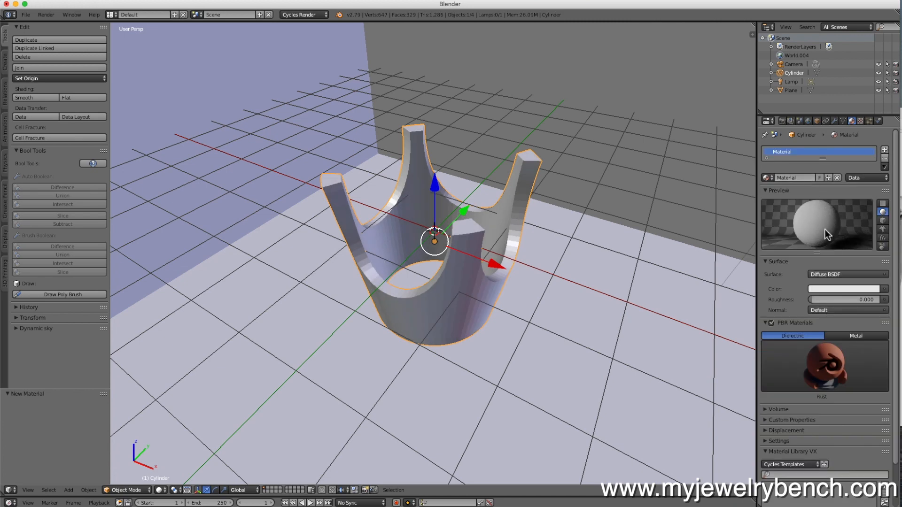
{"action": "left_click", "coordinate": [856, 336]}
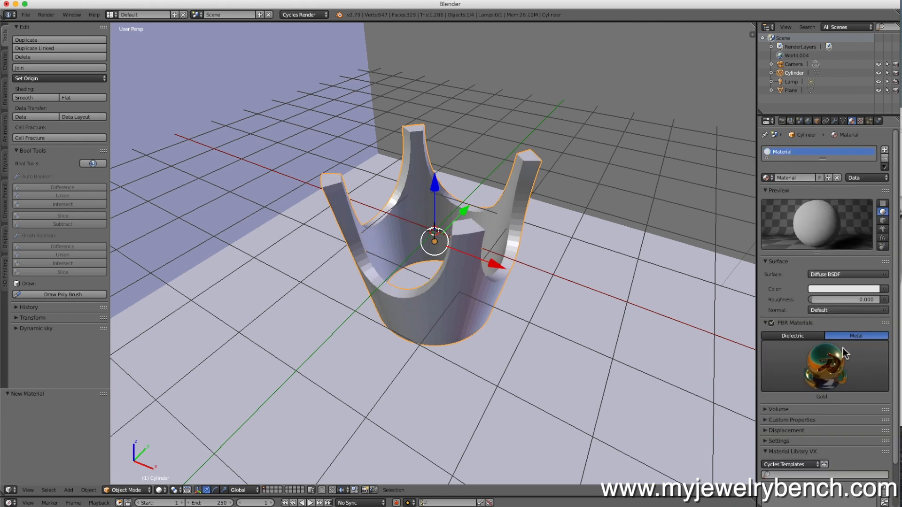
{"action": "left_click", "coordinate": [820, 356]}
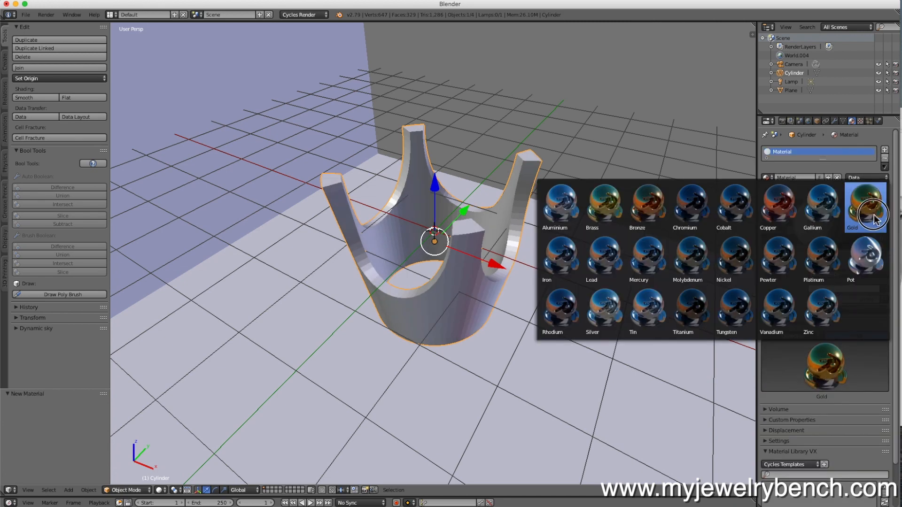
{"action": "left_click", "coordinate": [866, 207]}
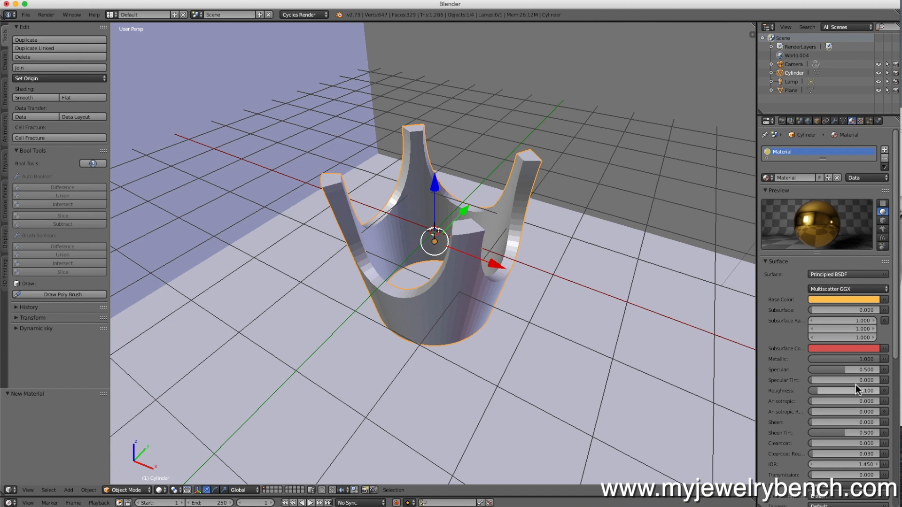
{"action": "left_click_drag", "start_coordinate": [856, 390], "coordinate": [834, 390]}
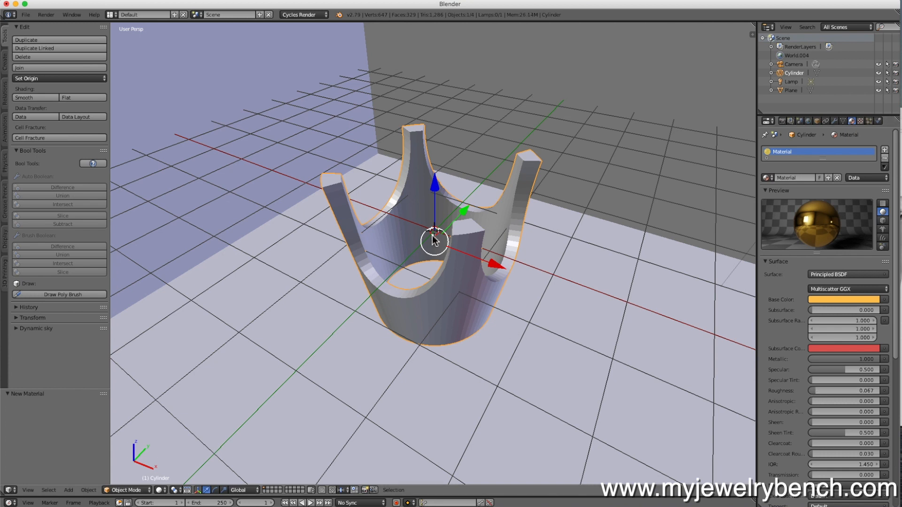
{"action": "mouse_move", "coordinate": [549, 187]}
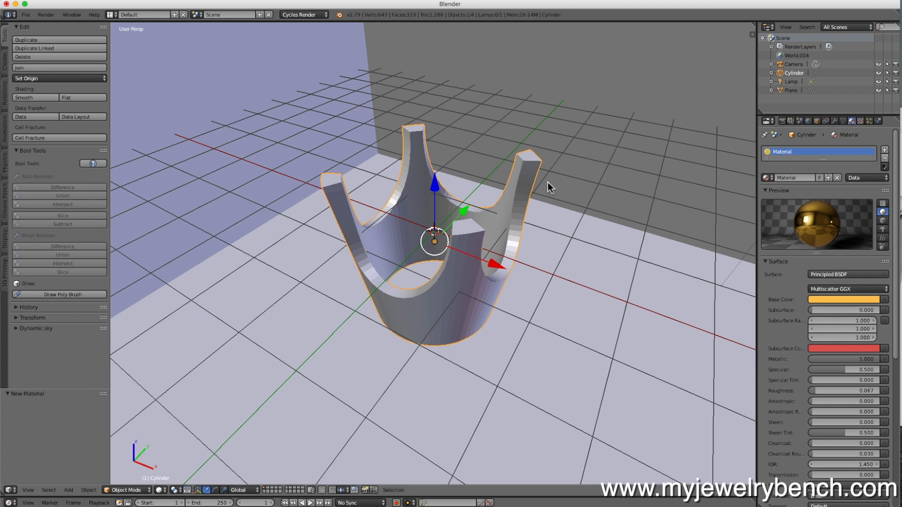
{"action": "mouse_move", "coordinate": [590, 193]}
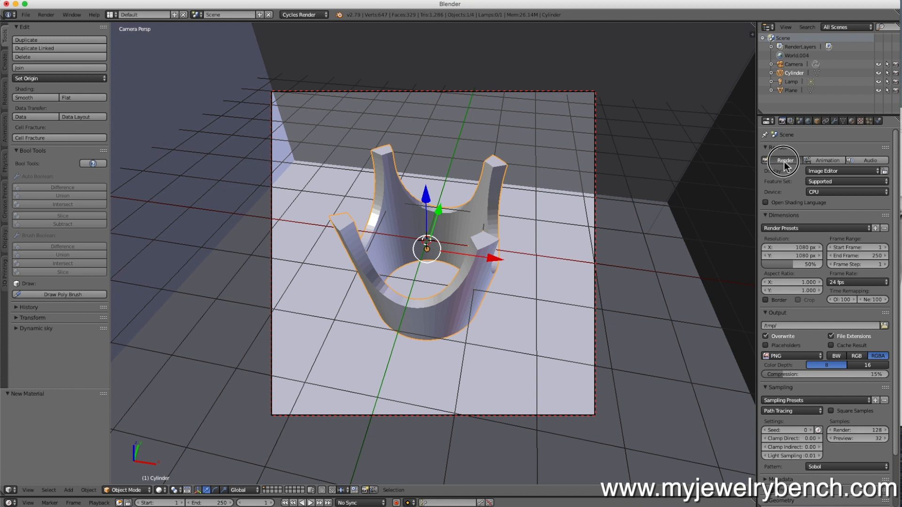
Step: Render the gold prong head from the camera, then return to the scene
{"action": "left_click", "coordinate": [783, 160]}
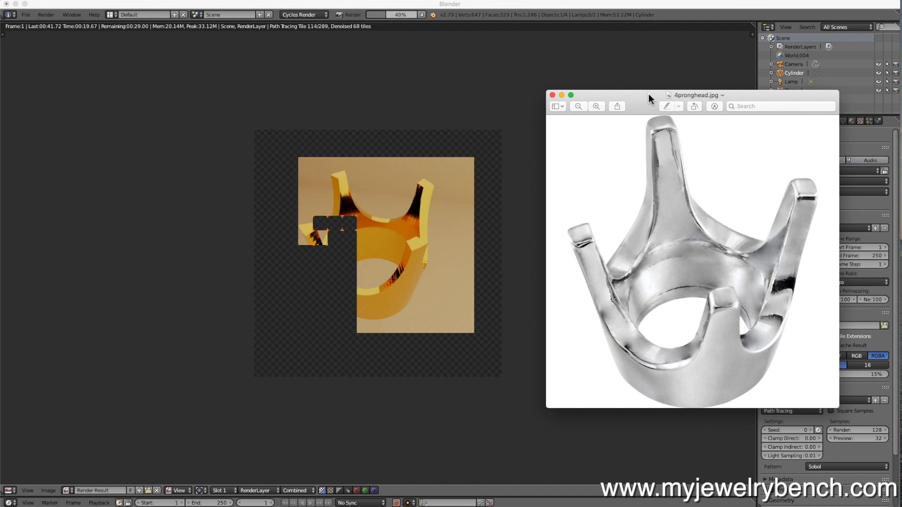
{"action": "left_click", "coordinate": [551, 95]}
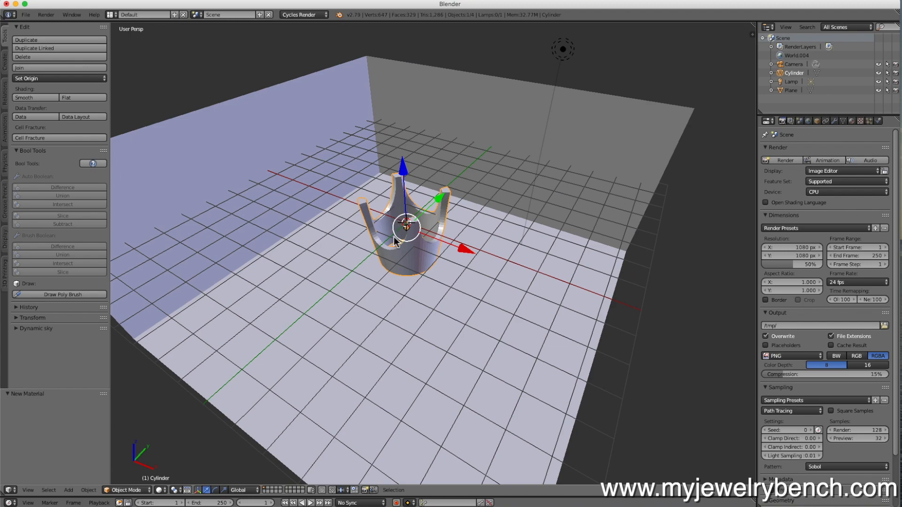
Step: Zoom in on the gold four-prong head
{"action": "scroll", "scroll_direction": "down", "scroll_amount": 3}
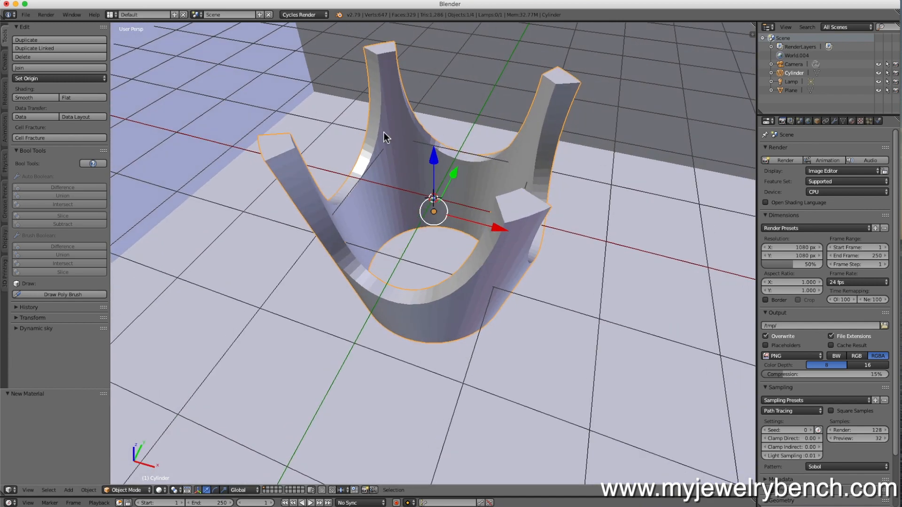
{"action": "mouse_move", "coordinate": [348, 75]}
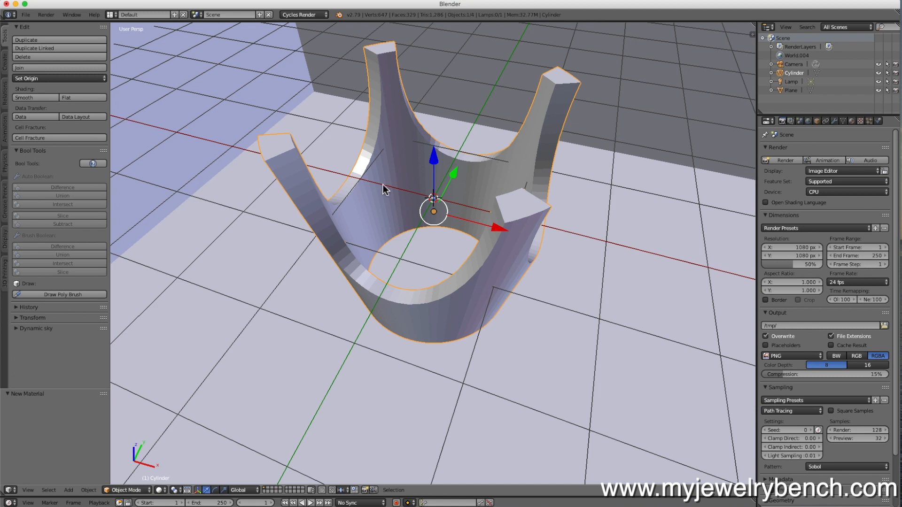
{"action": "mouse_move", "coordinate": [339, 183]}
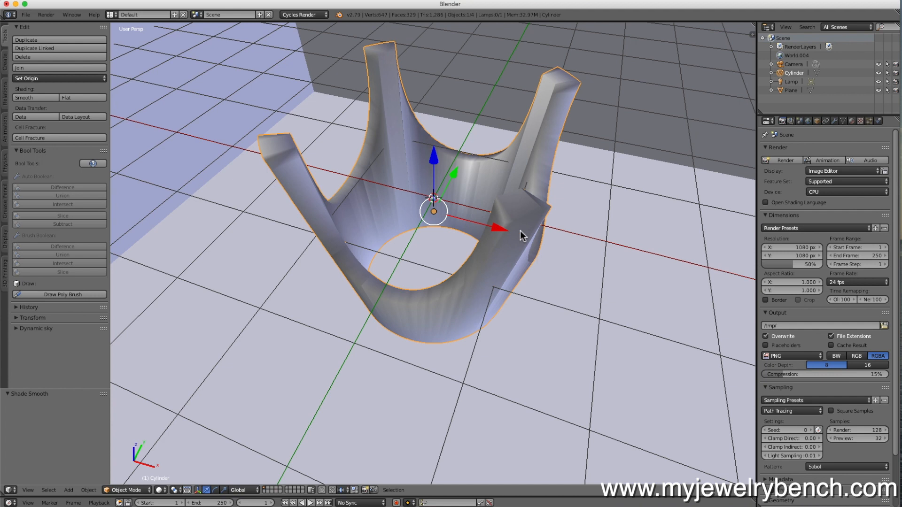
{"action": "mouse_move", "coordinate": [741, 152]}
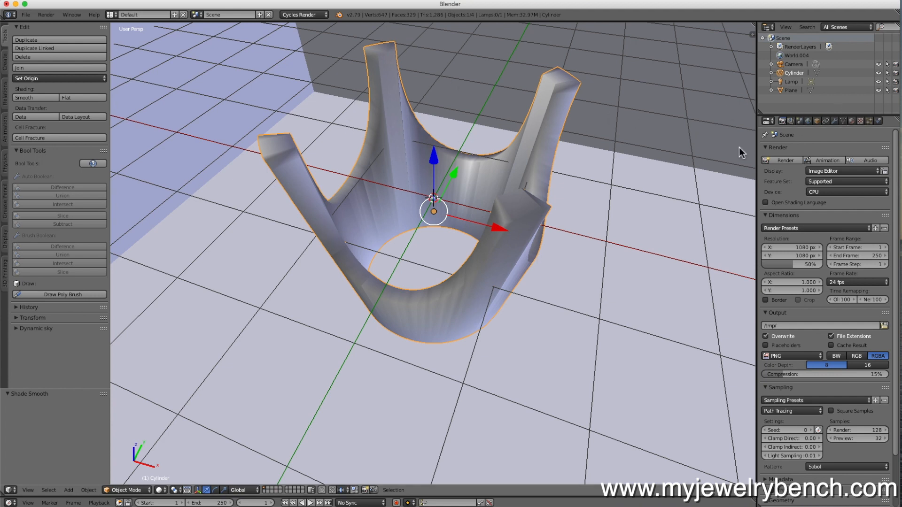
Step: Add an Edge Split modifier to the prong head and adjust its Split Angle
{"action": "left_click", "coordinate": [805, 120]}
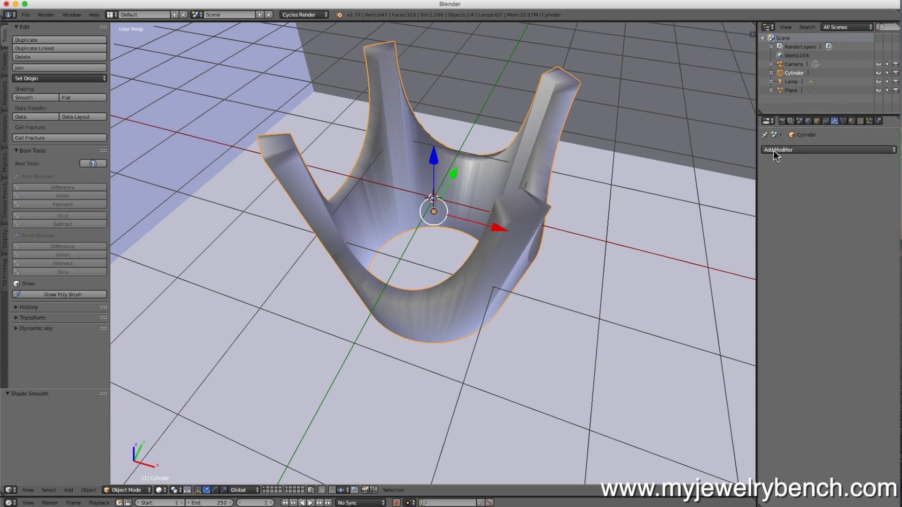
{"action": "left_click", "coordinate": [778, 149]}
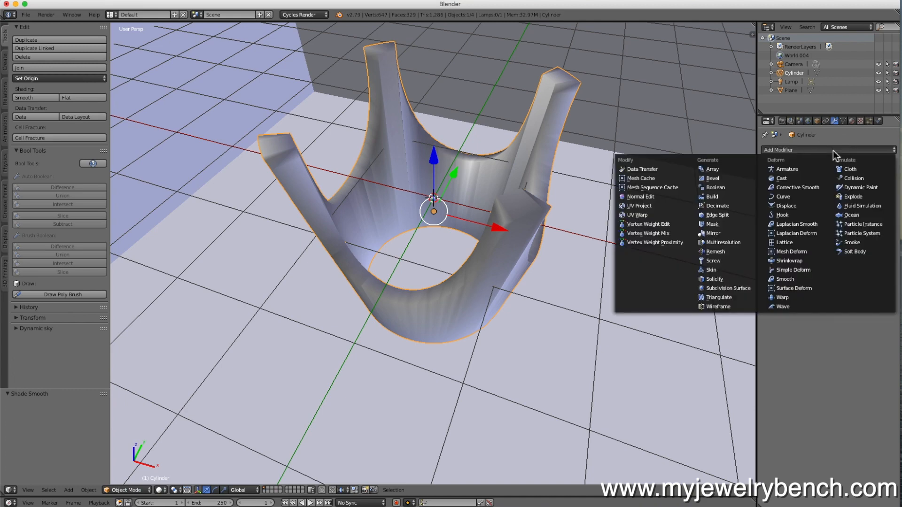
{"action": "mouse_move", "coordinate": [717, 215]}
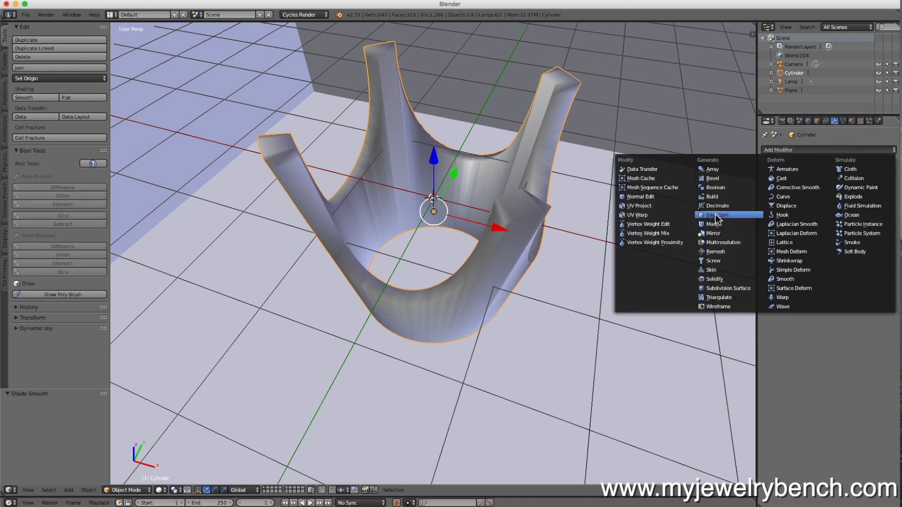
{"action": "left_click", "coordinate": [718, 214]}
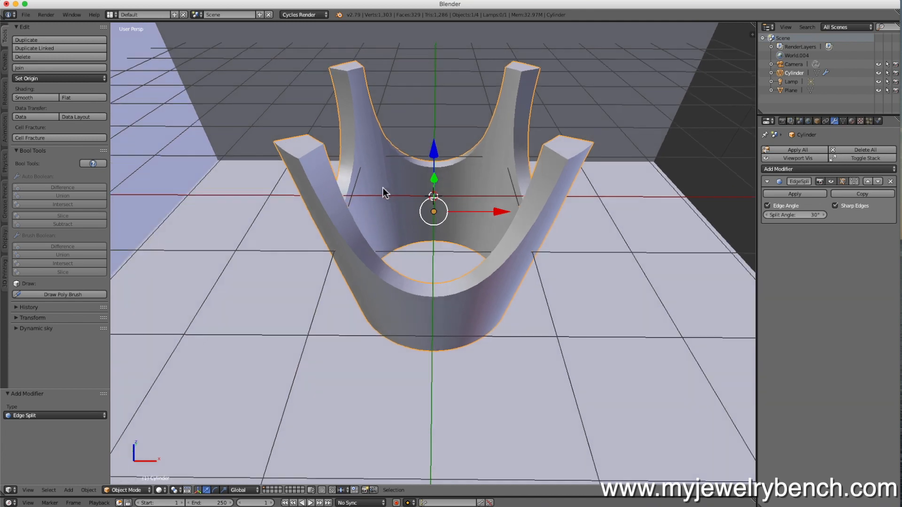
{"action": "left_click_drag", "start_coordinate": [385, 192], "coordinate": [428, 229]}
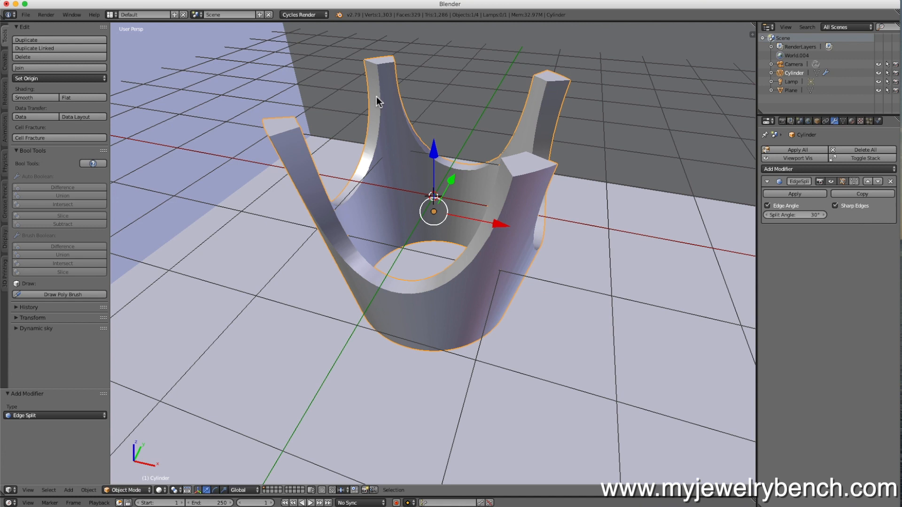
{"action": "mouse_move", "coordinate": [375, 80]}
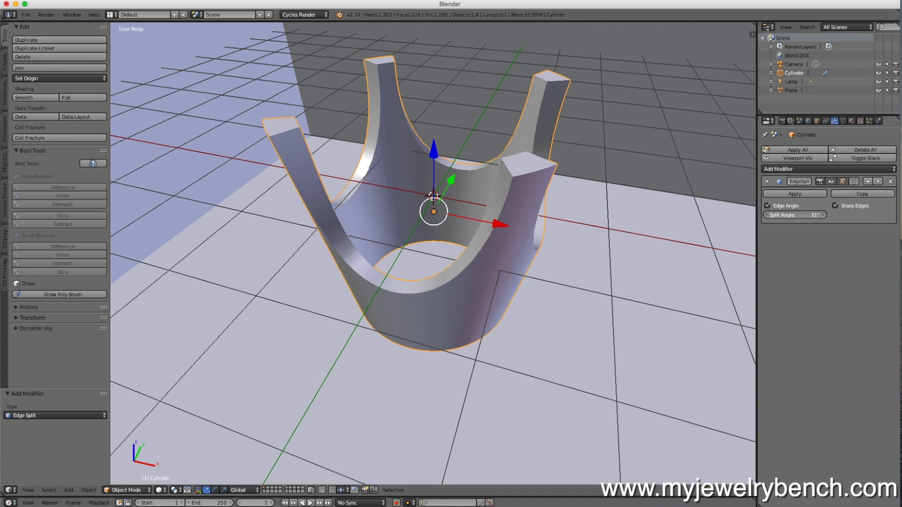
{"action": "left_click", "coordinate": [796, 214]}
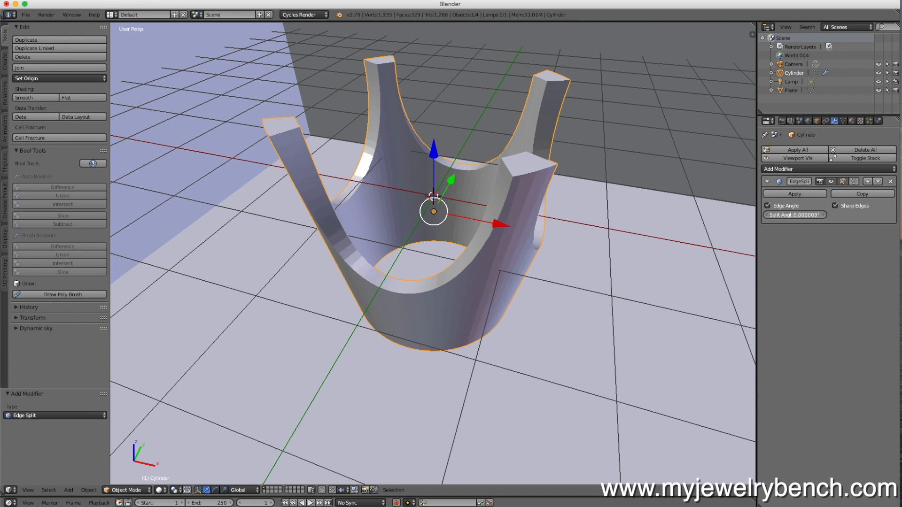
{"action": "left_click_drag", "start_coordinate": [795, 214], "coordinate": [742, 221]}
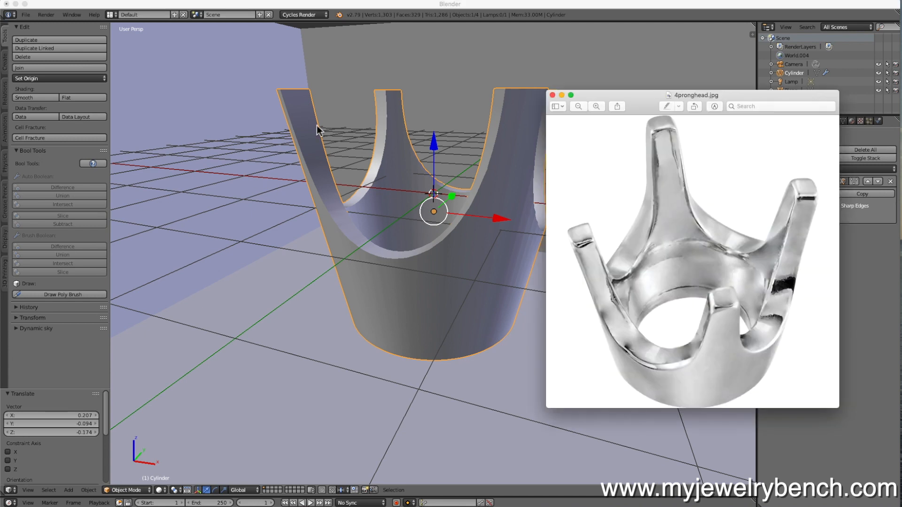
{"action": "mouse_move", "coordinate": [625, 79]}
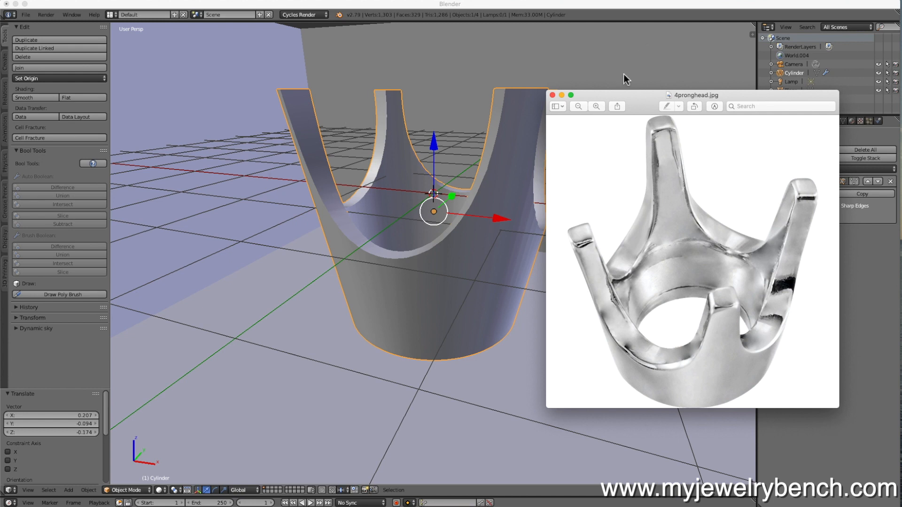